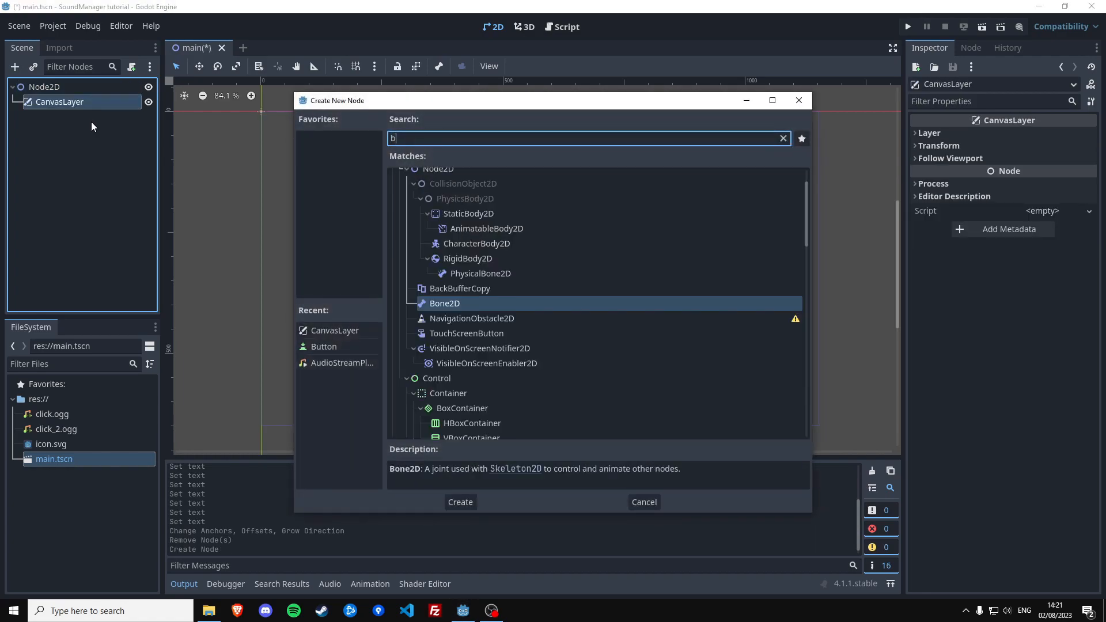
# Step: Add a Button under CanvasLayer with the text 'Play sound', anchored to the screen centre
pyautogui.click(460, 501)
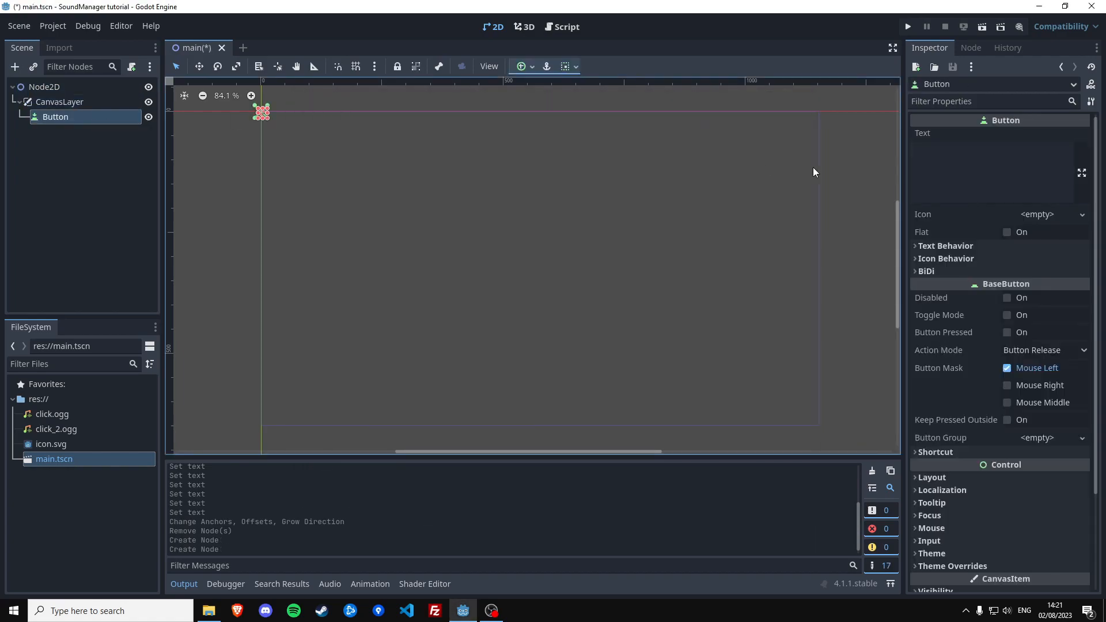
pyautogui.write('Play sound')
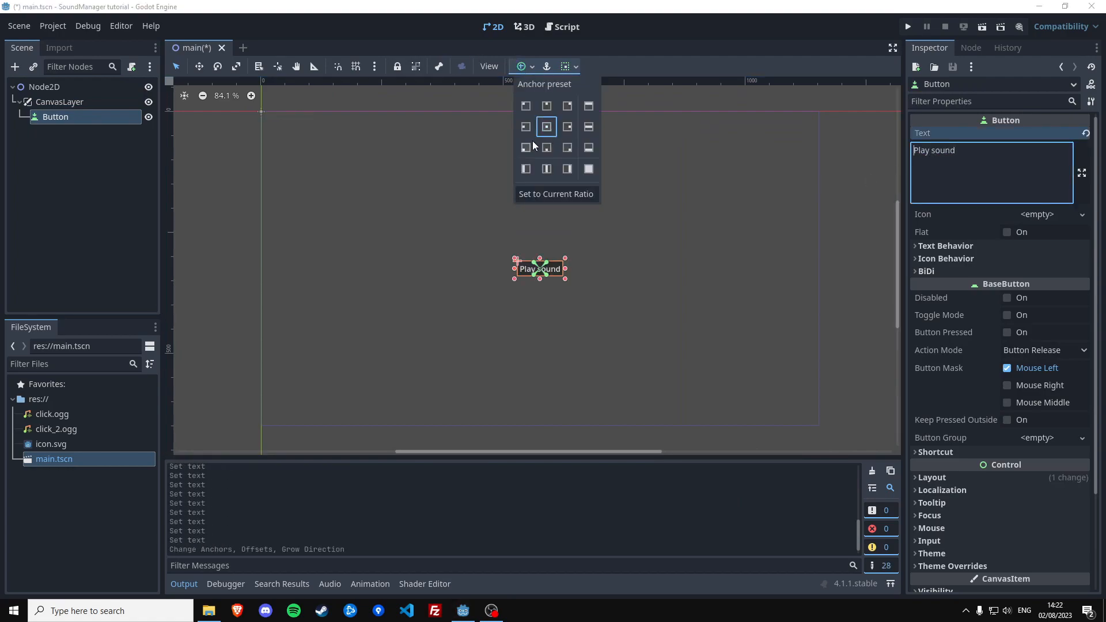
pyautogui.rightClick(55, 116)
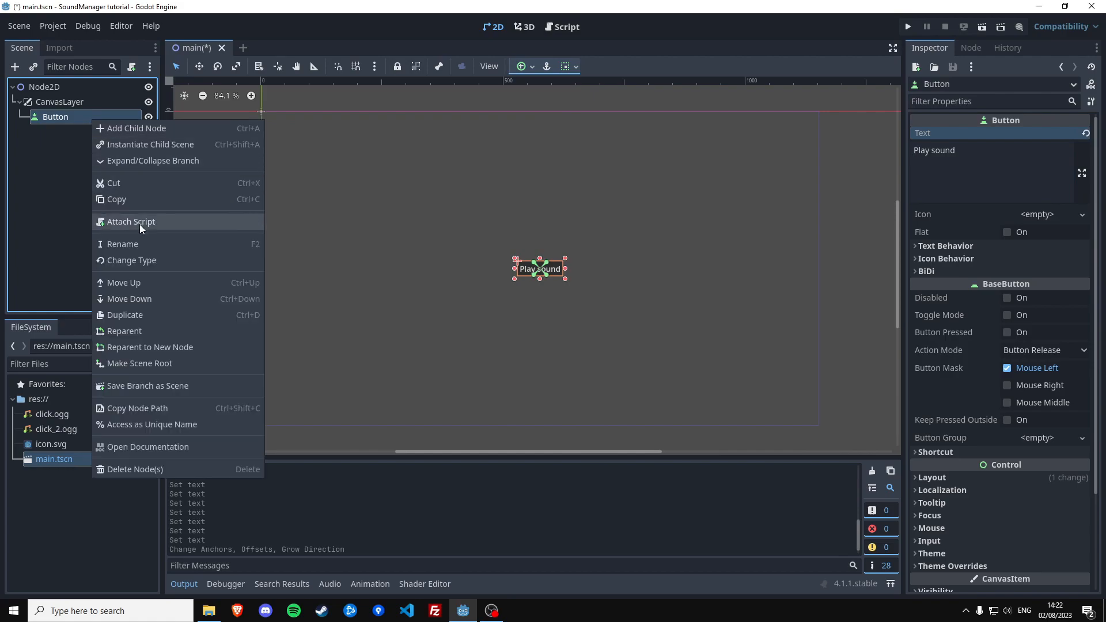
pyautogui.click(130, 221)
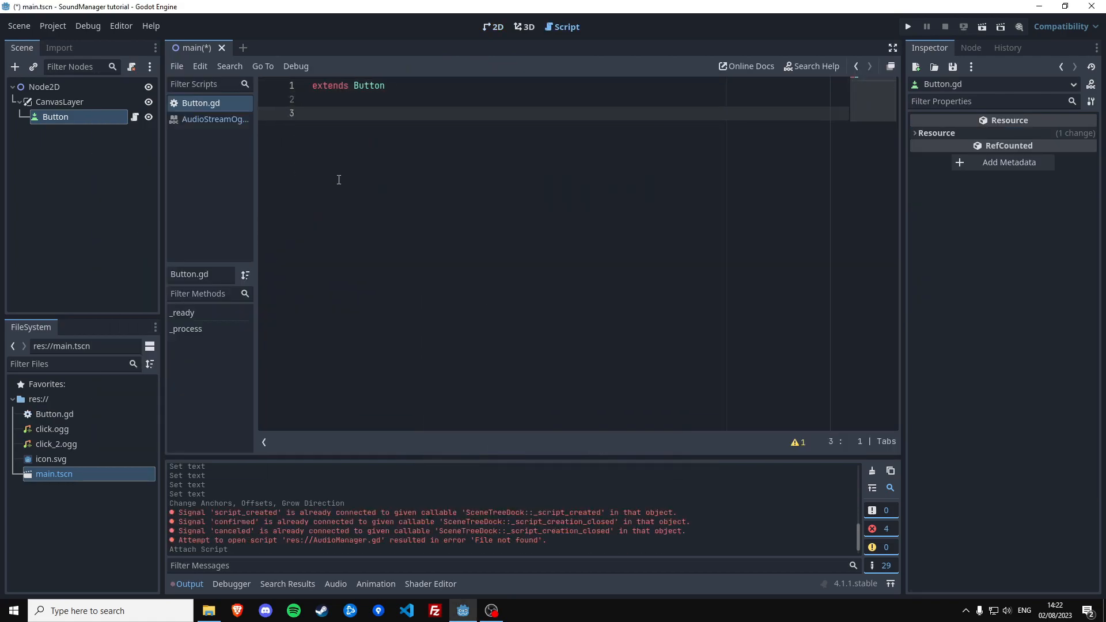
pyautogui.write('@export var stream: AudioStream')
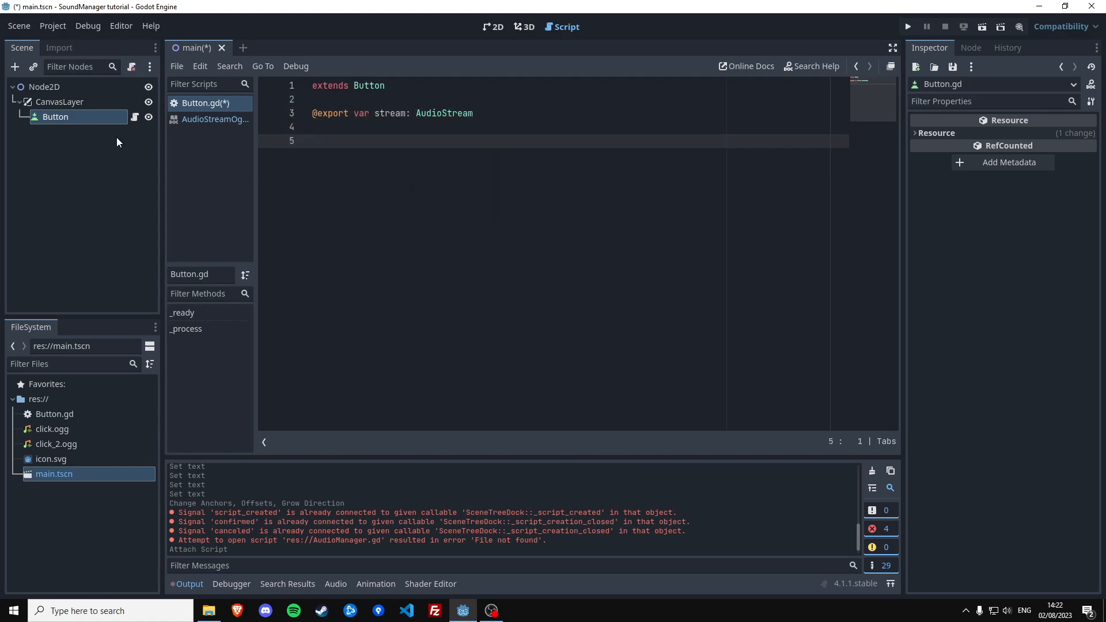
# Step: Connect the Button's pressed signal to _on_pressed and save the script
pyautogui.click(970, 47)
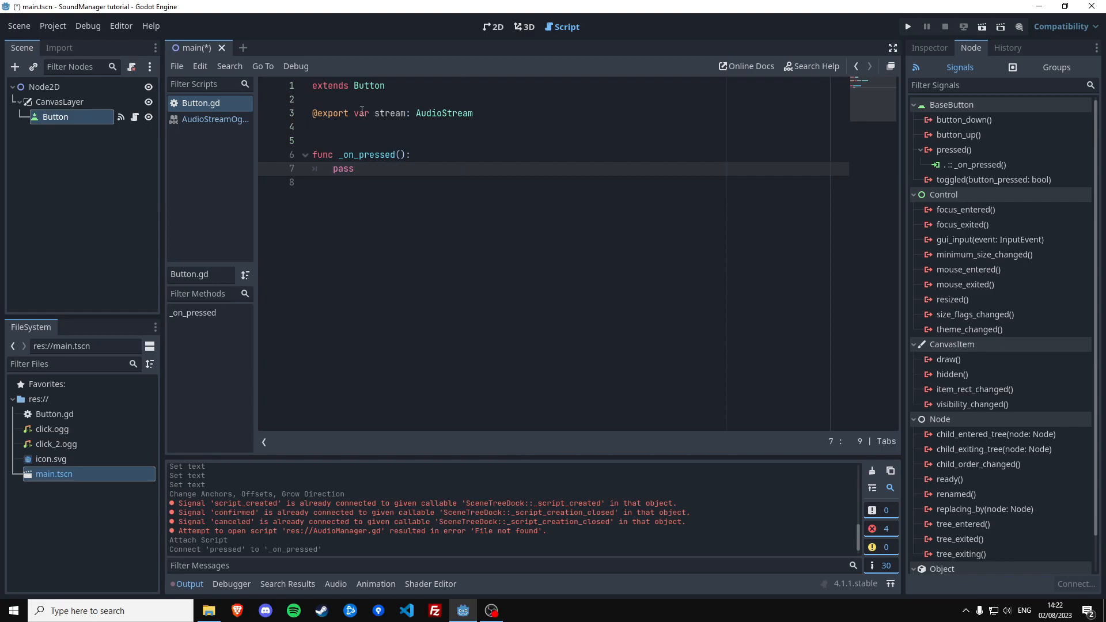
pyautogui.doubleClick(343, 169)
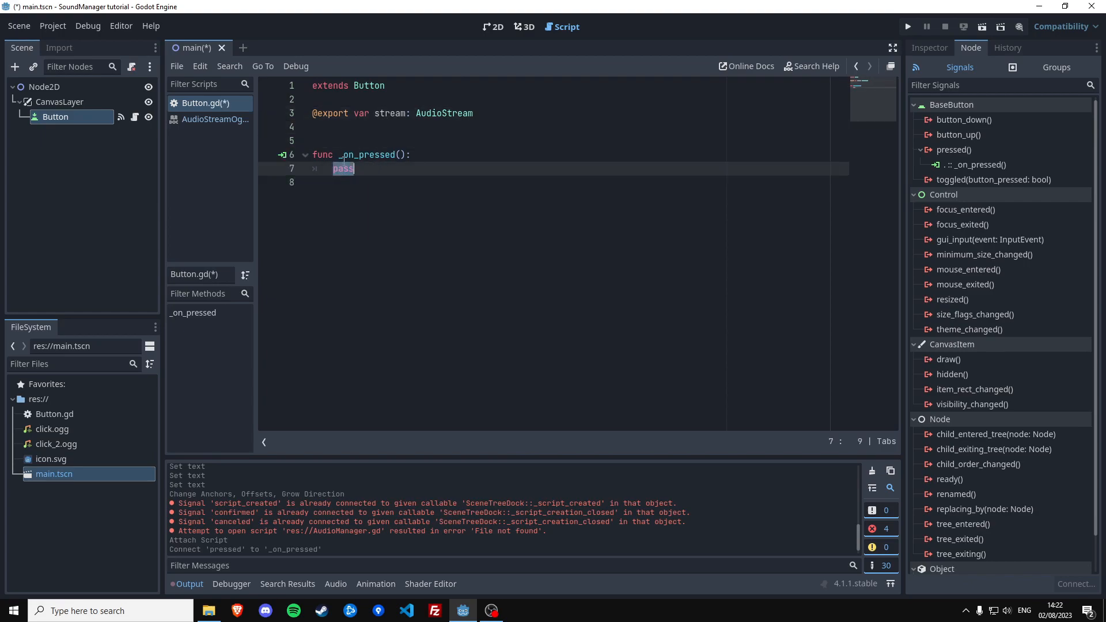
pyautogui.press('ctrl+s')
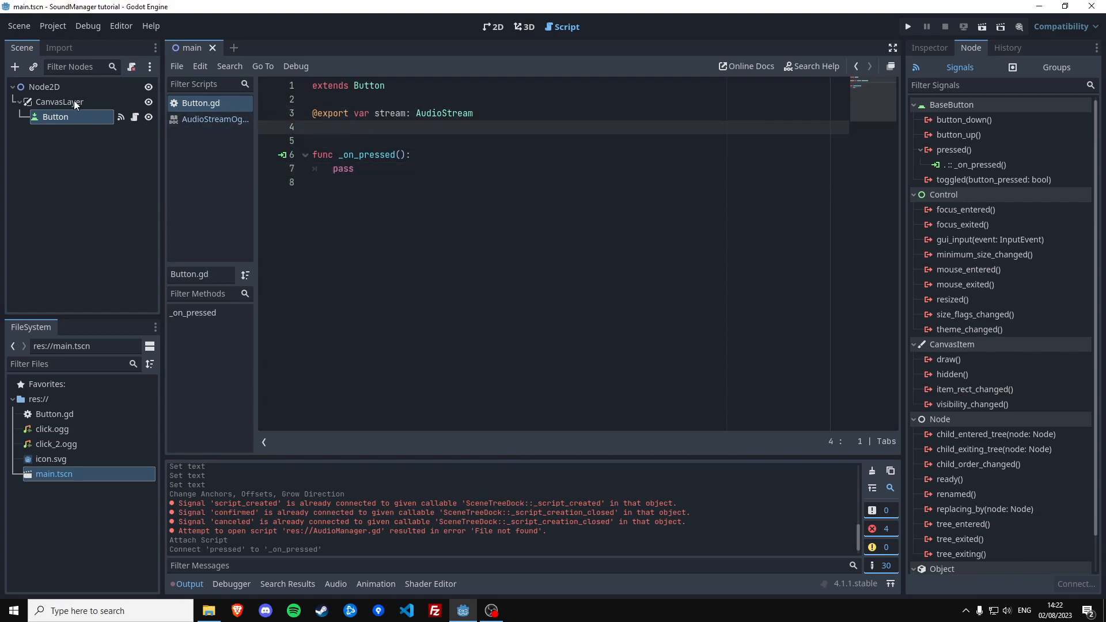
# Step: Create AudioManager.gd in res:// and add it as the AudioManager autoload
pyautogui.rightClick(36, 399)
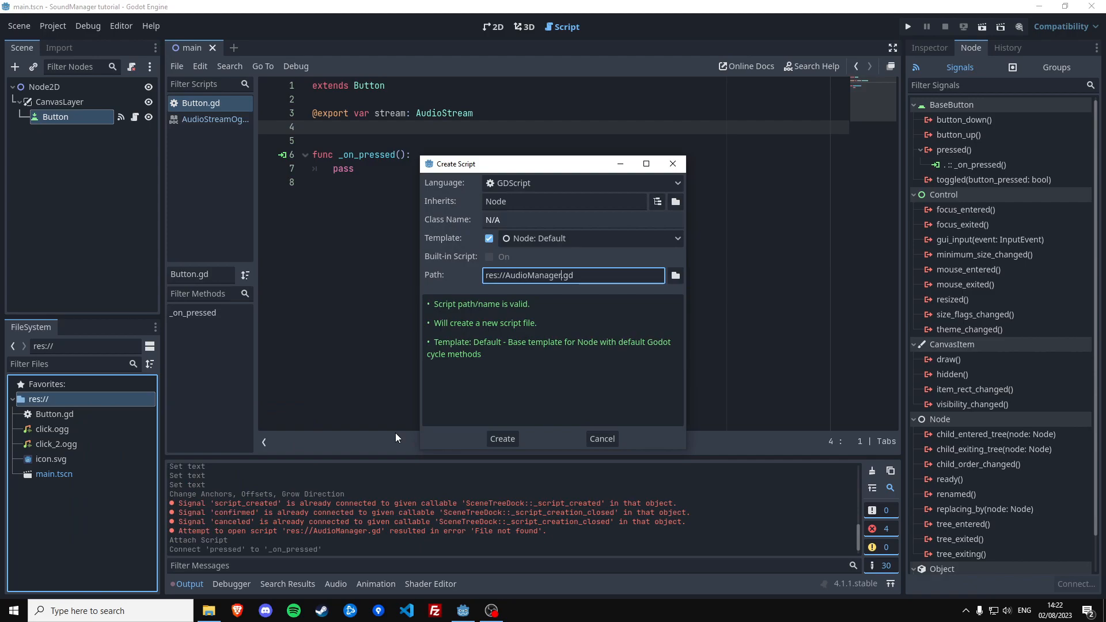
pyautogui.click(502, 438)
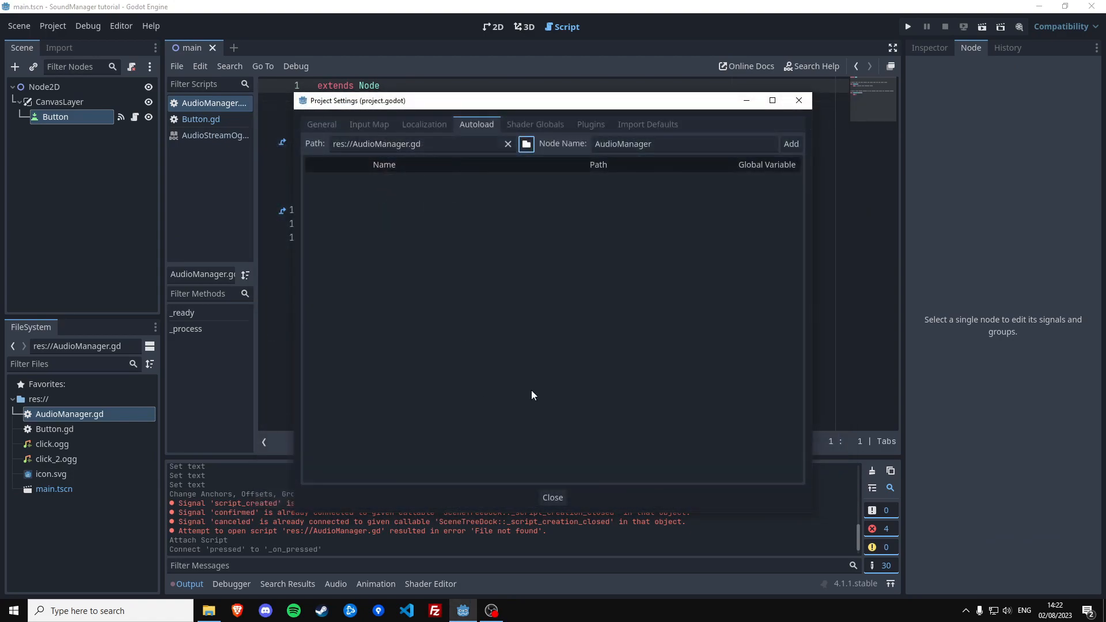
pyautogui.click(789, 143)
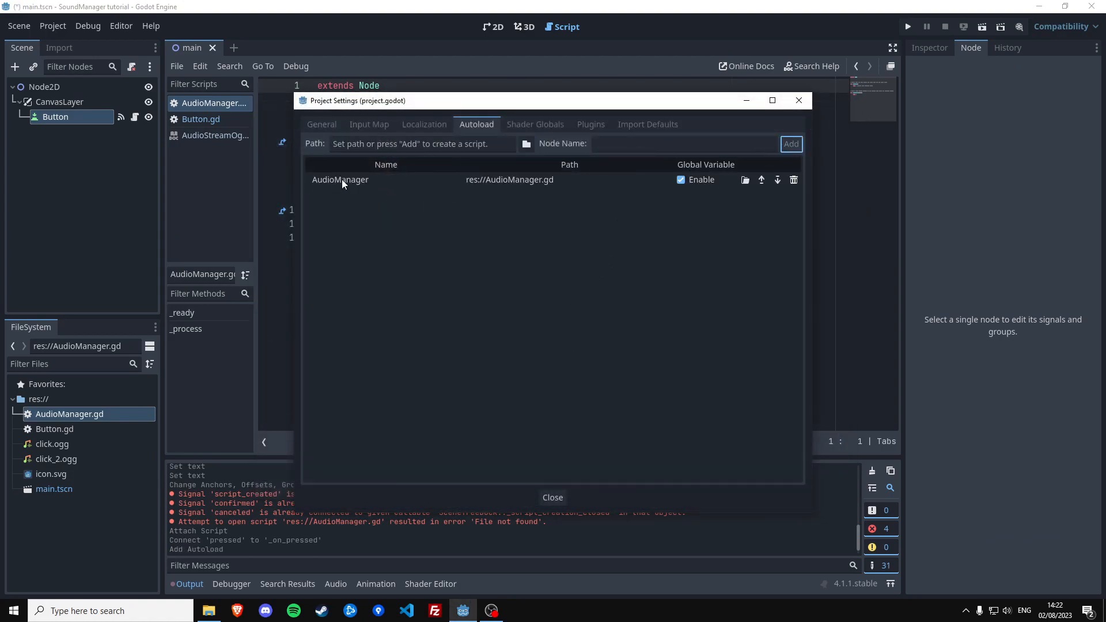
pyautogui.click(553, 497)
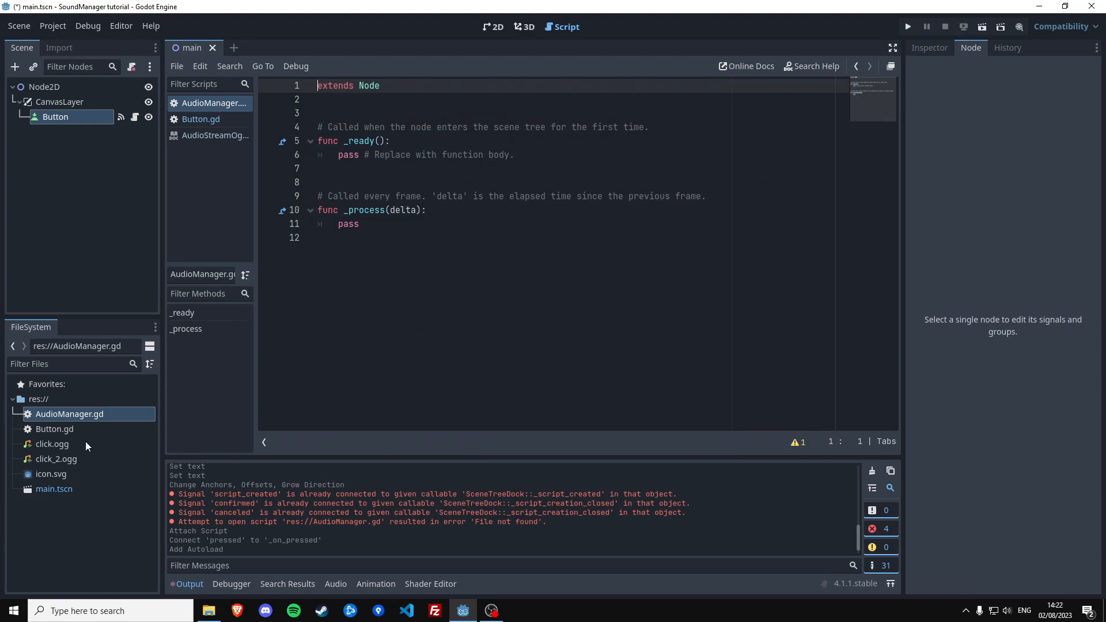
# Step: In Button.gd, replace pass in _on_pressed with AudioManager.play_sound(stream)
pyautogui.click(54, 429)
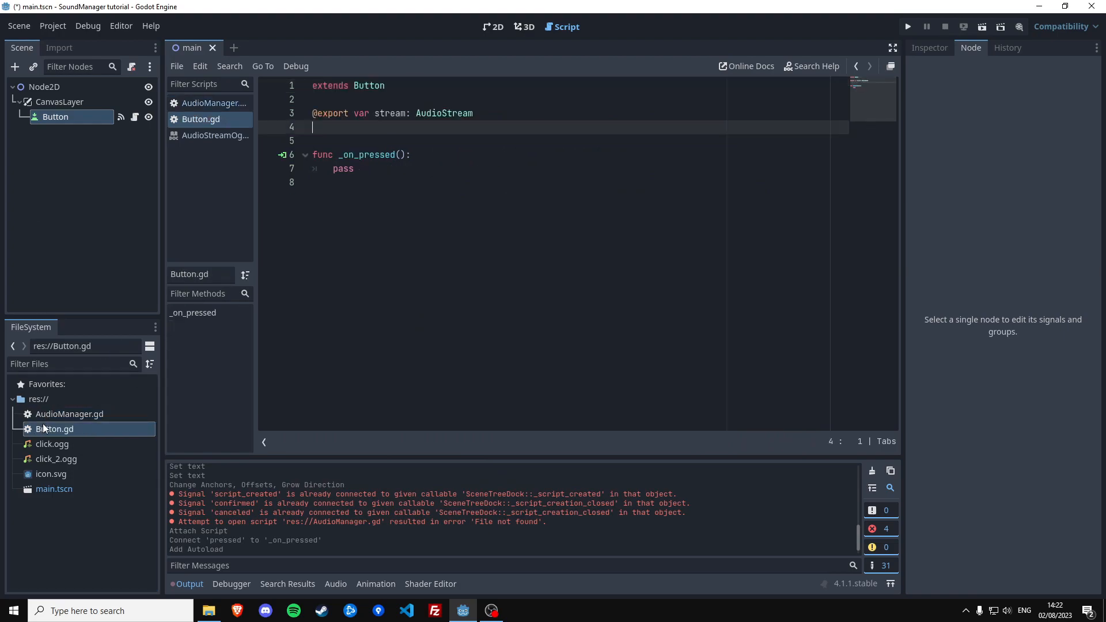
pyautogui.write('A')
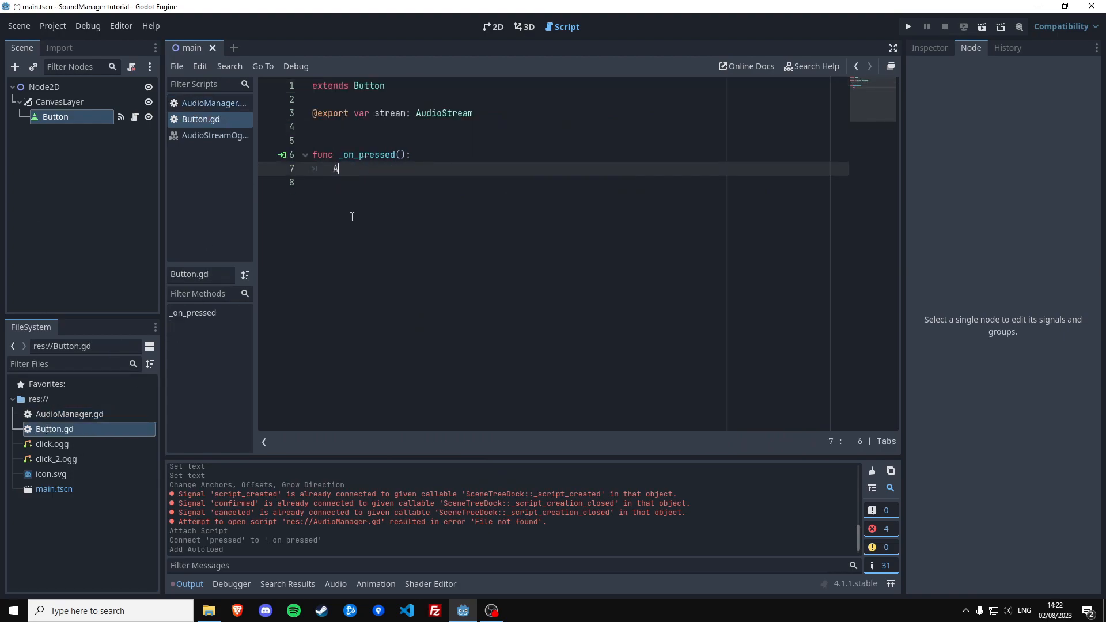
pyautogui.write('udioManager.P')
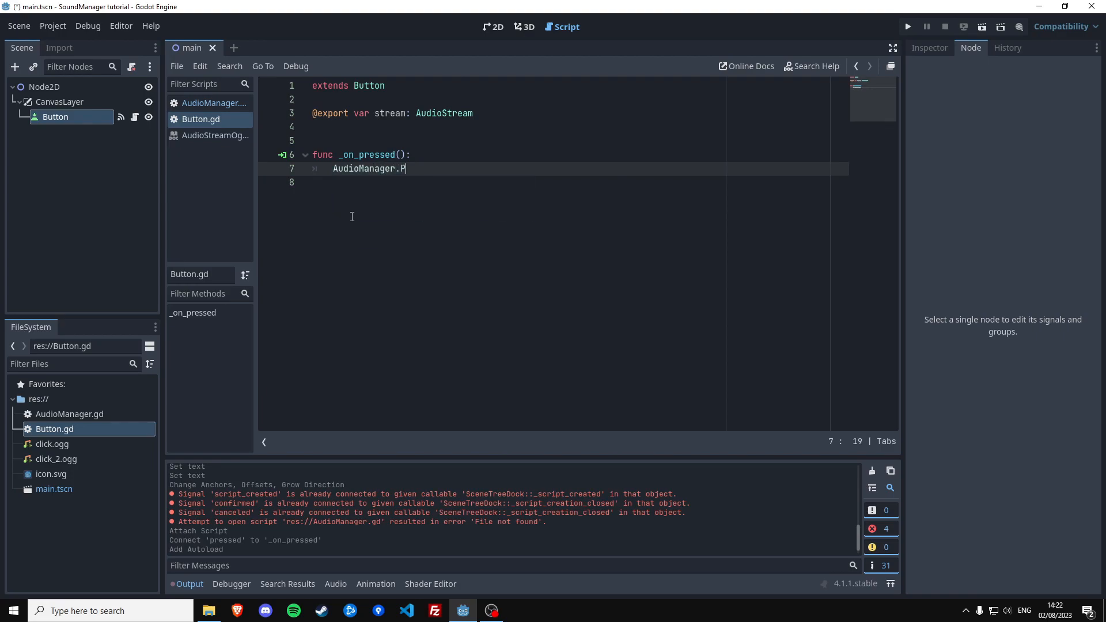
pyautogui.write('lay_sound(stream')
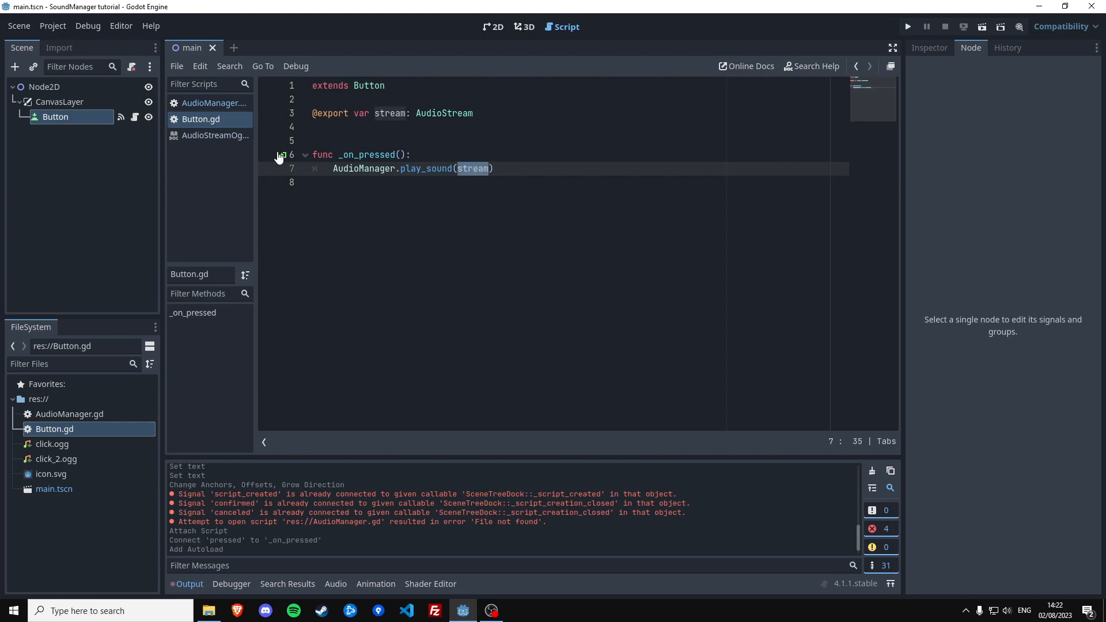
pyautogui.click(69, 414)
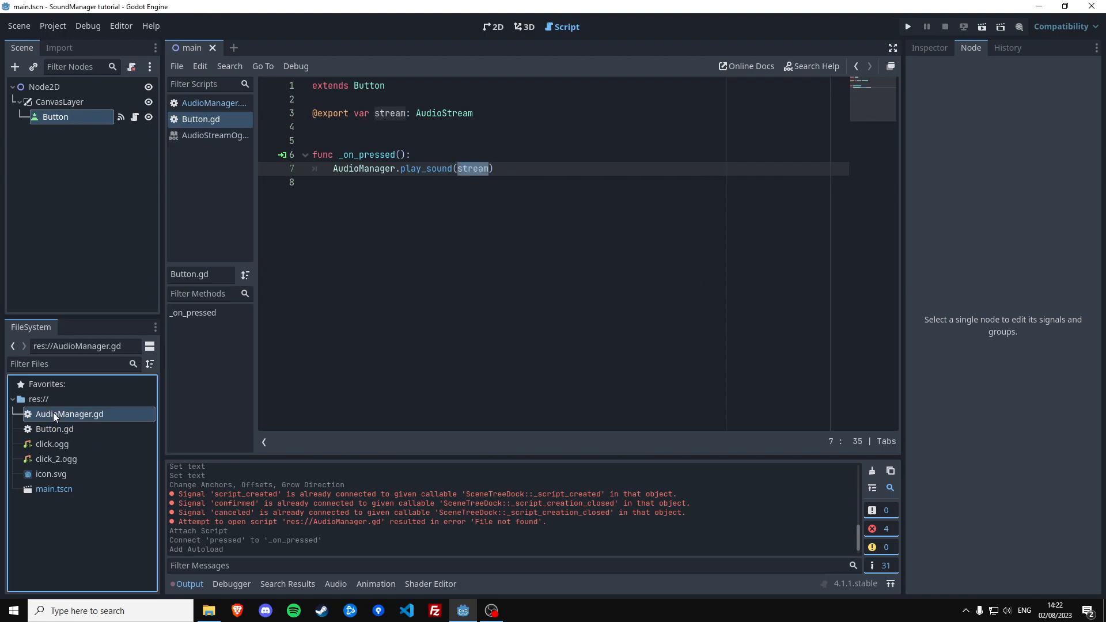
# Step: Replace AudioManager.gd's template with an empty func play_sound(stream: AudioStream)
pyautogui.click(210, 104)
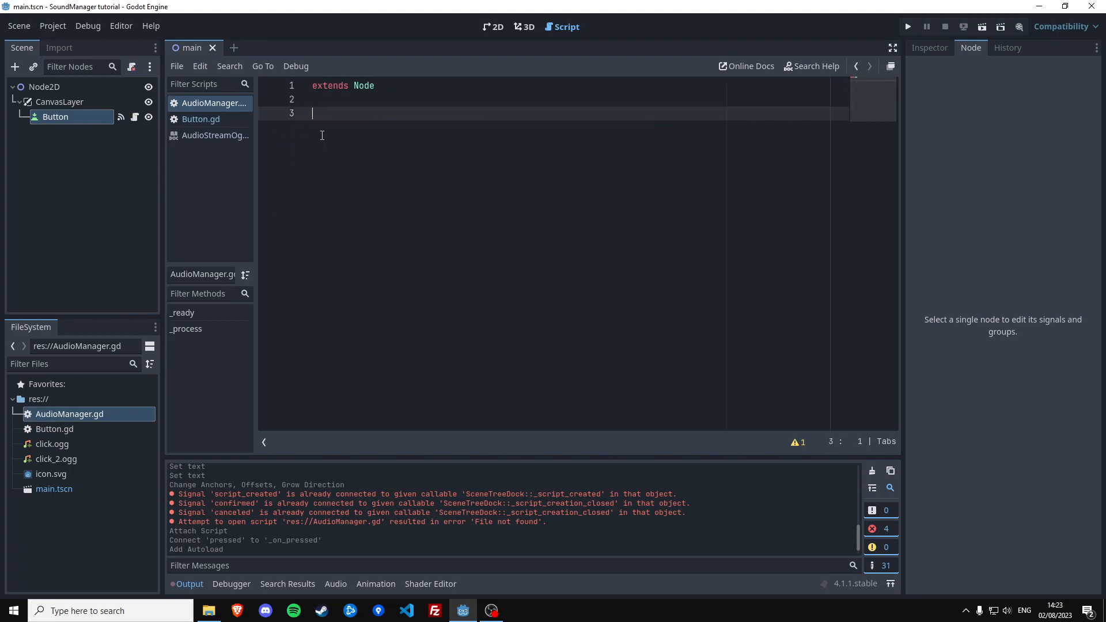
pyautogui.write('func')
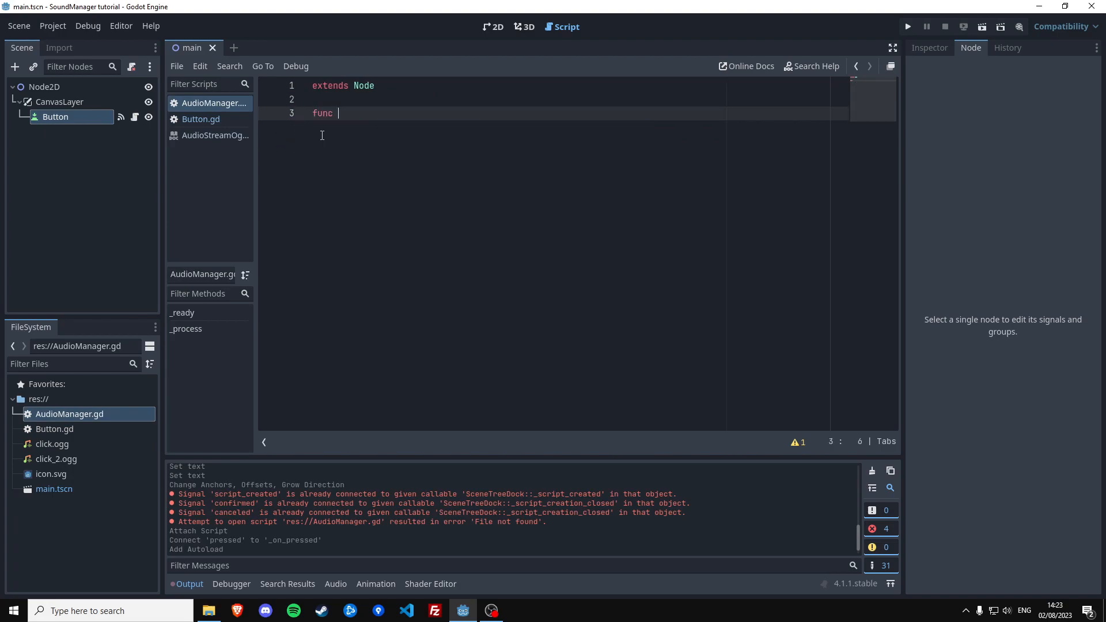
pyautogui.write('play_sound(stream: AudioStrea')
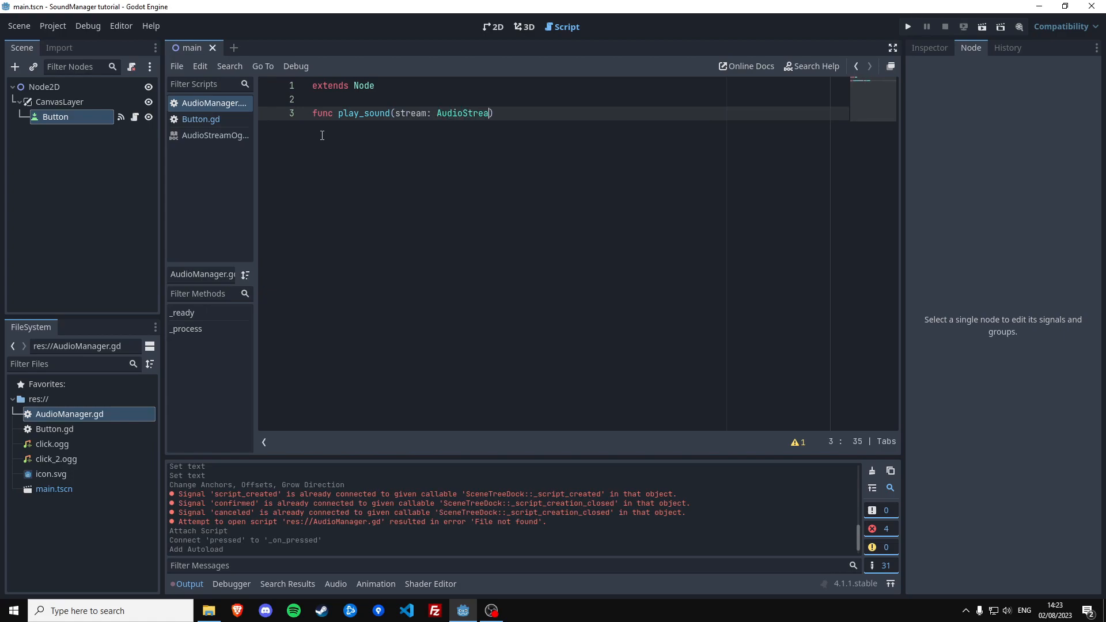
pyautogui.press('enter')
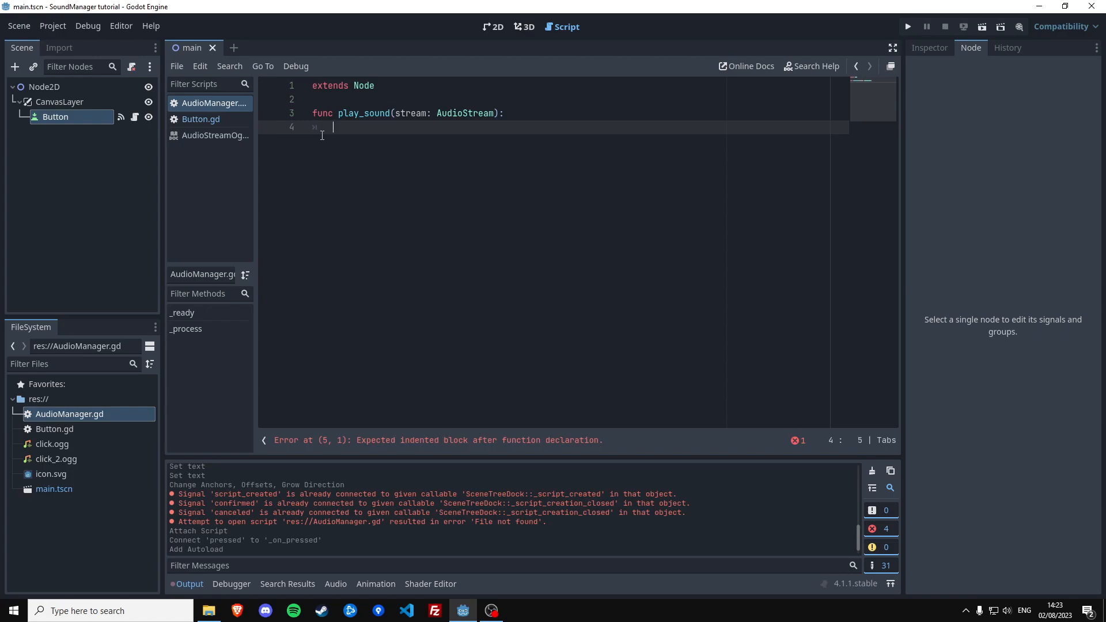
pyautogui.click(44, 85)
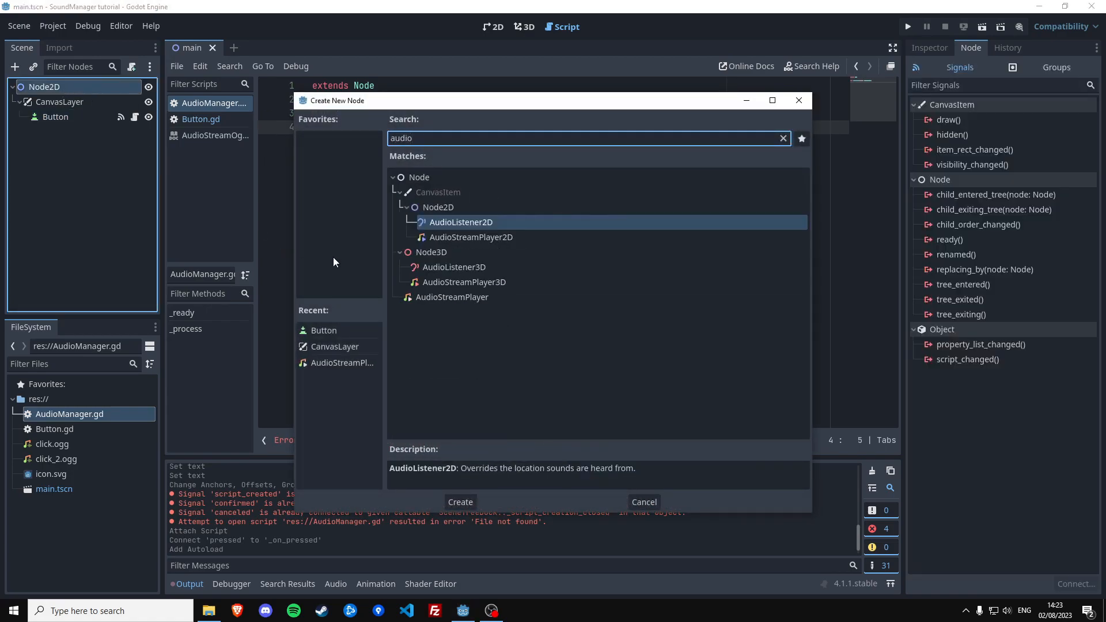
pyautogui.click(459, 501)
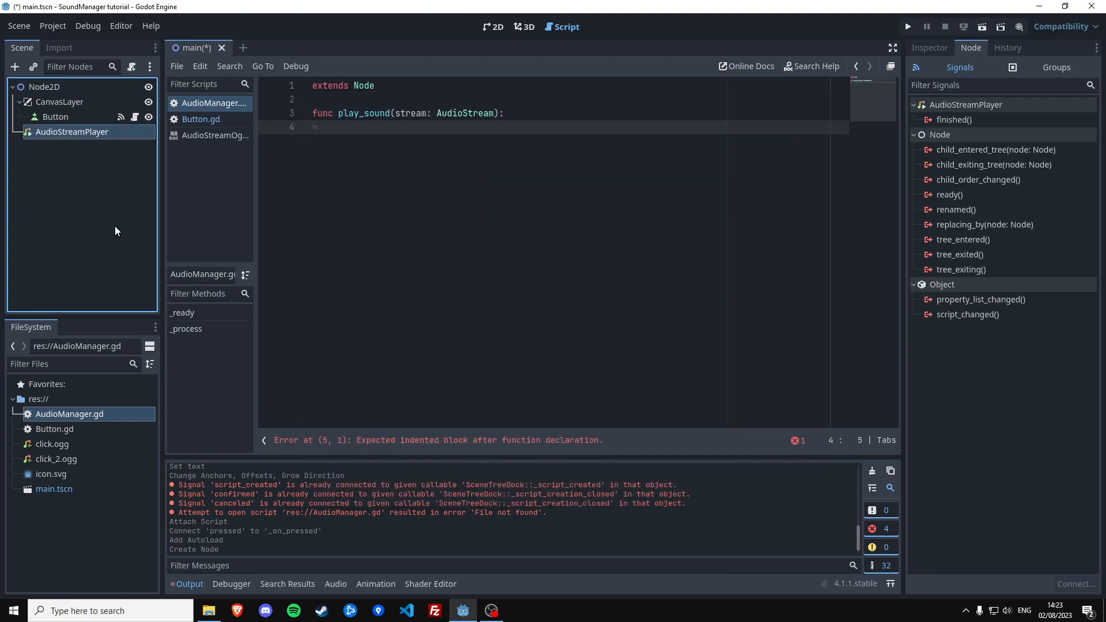
pyautogui.click(929, 48)
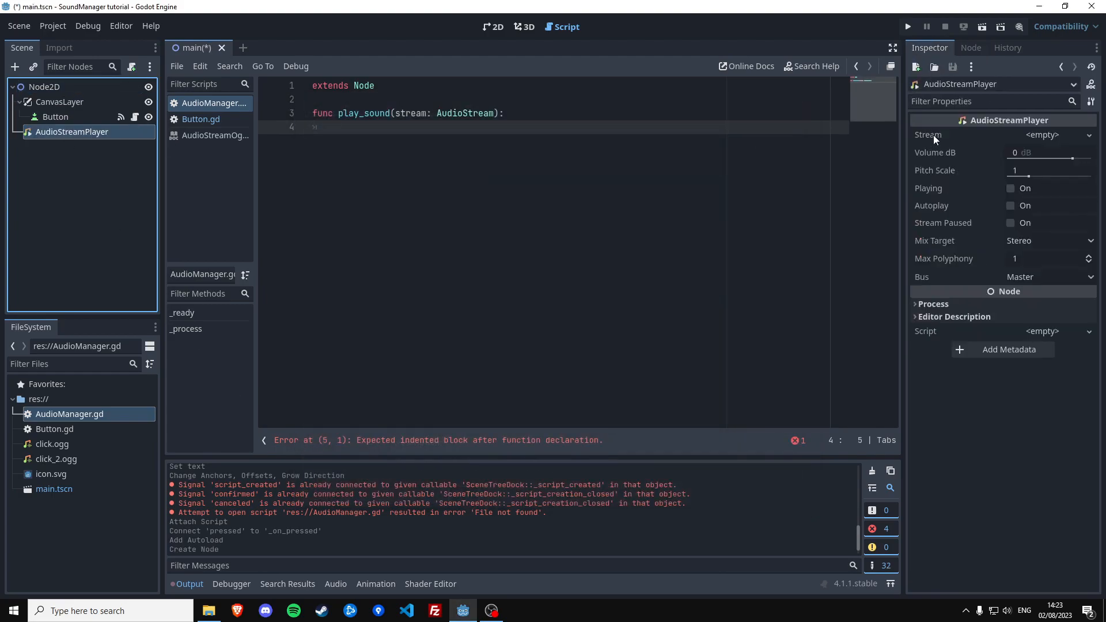
pyautogui.moveTo(934, 152)
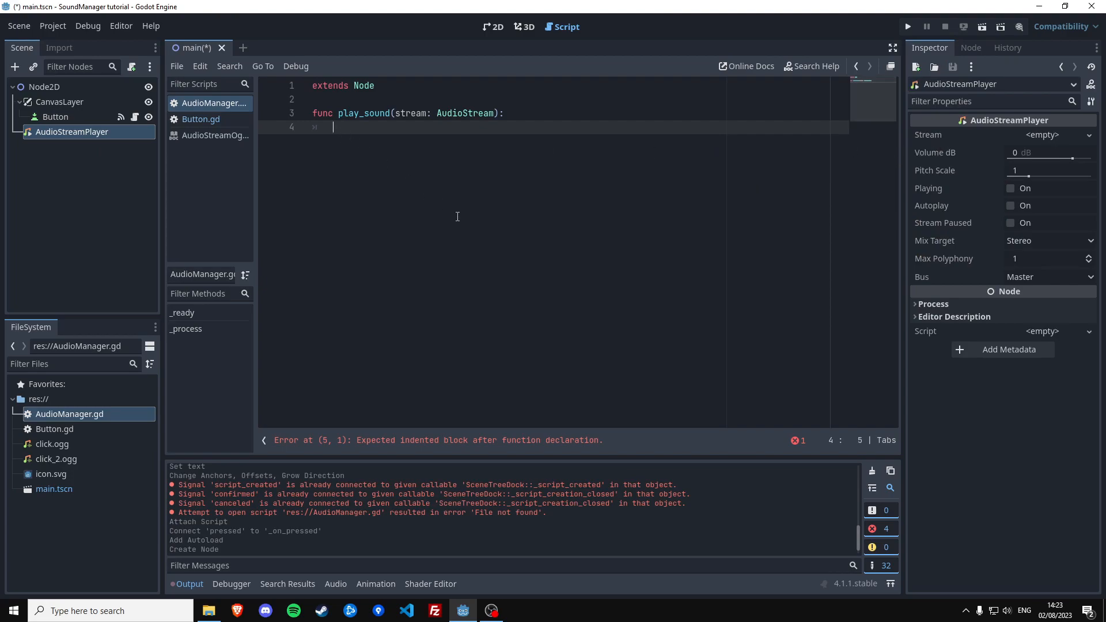
# Step: Make play_sound create an AudioStreamPlayer, set its stream, add_child it and call play()
pyautogui.write('var instance = AudioStreamPlayer')
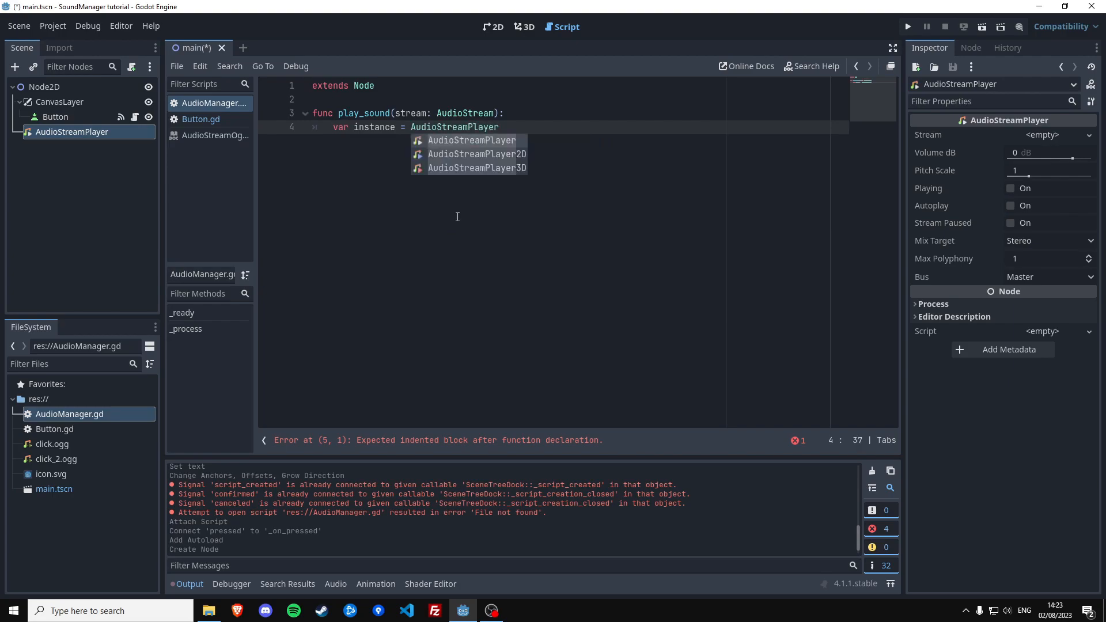
pyautogui.press('enter')
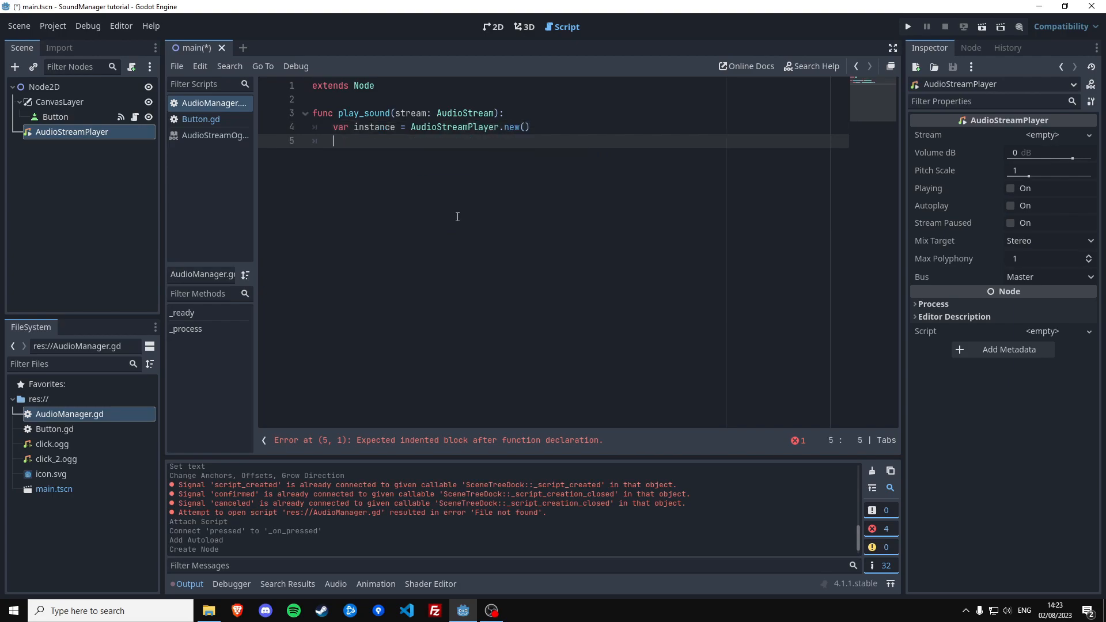
pyautogui.write('instance.stream =')
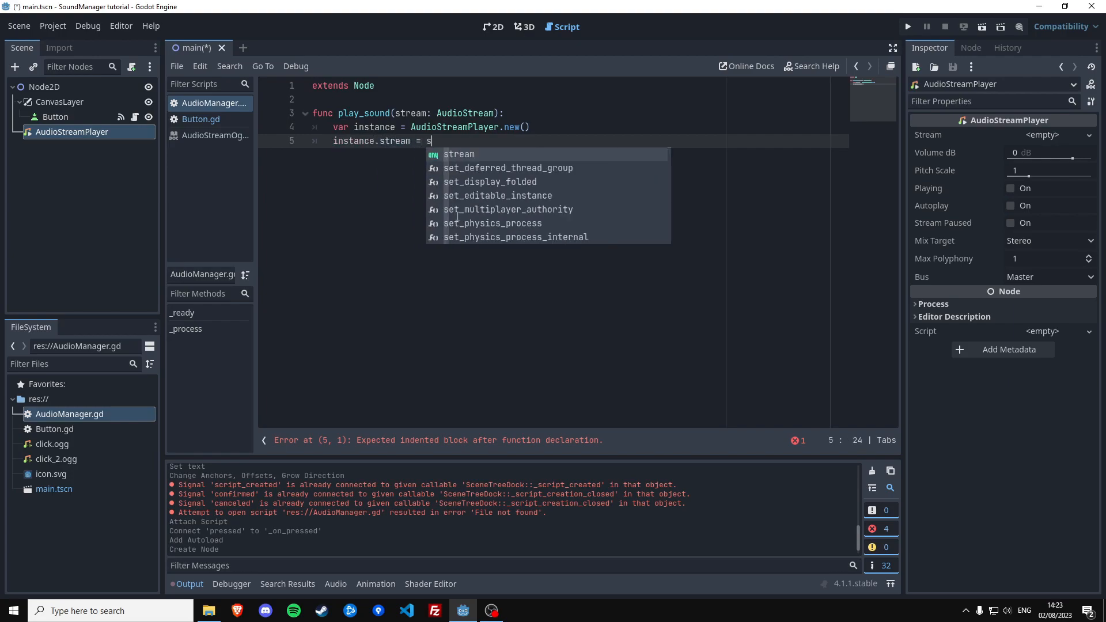
pyautogui.write('stream')
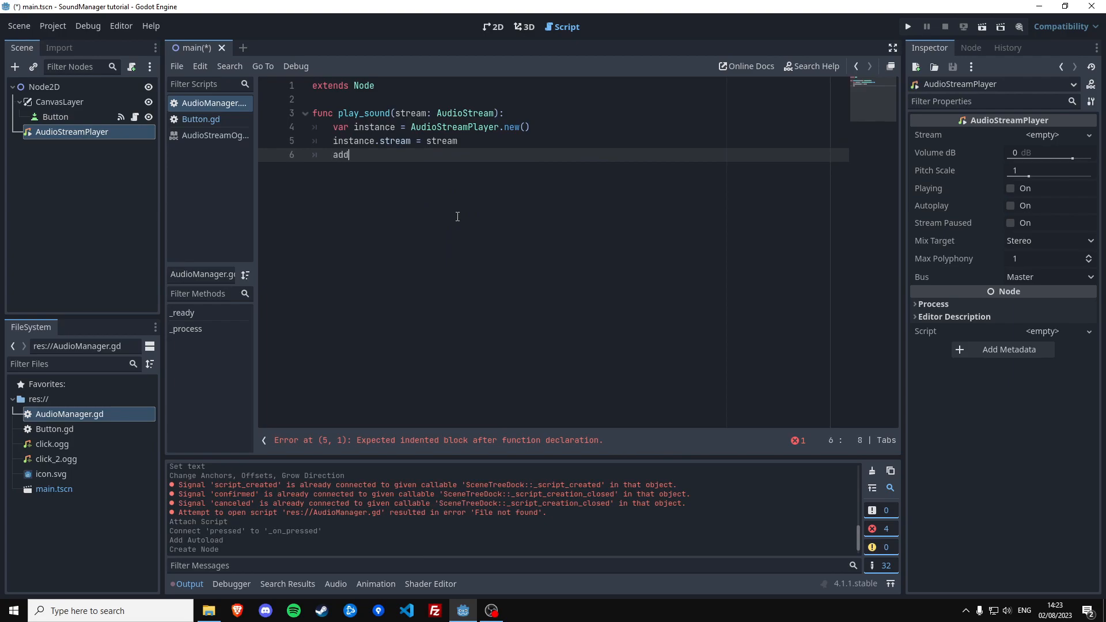
pyautogui.write('_child()')
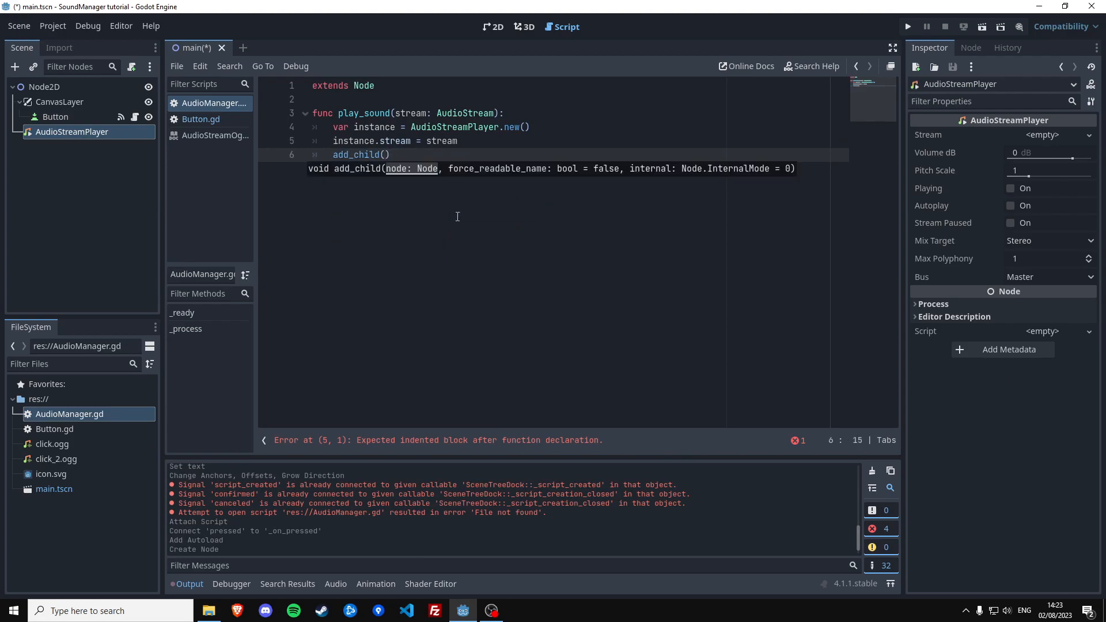
pyautogui.write('instance')
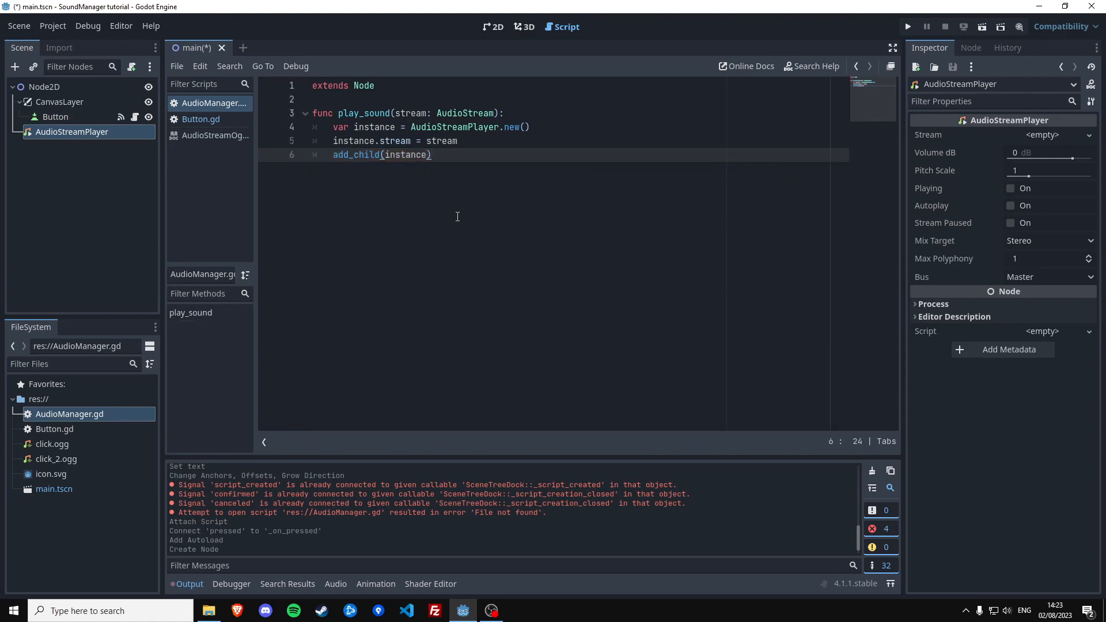
pyautogui.write('instance.play(')
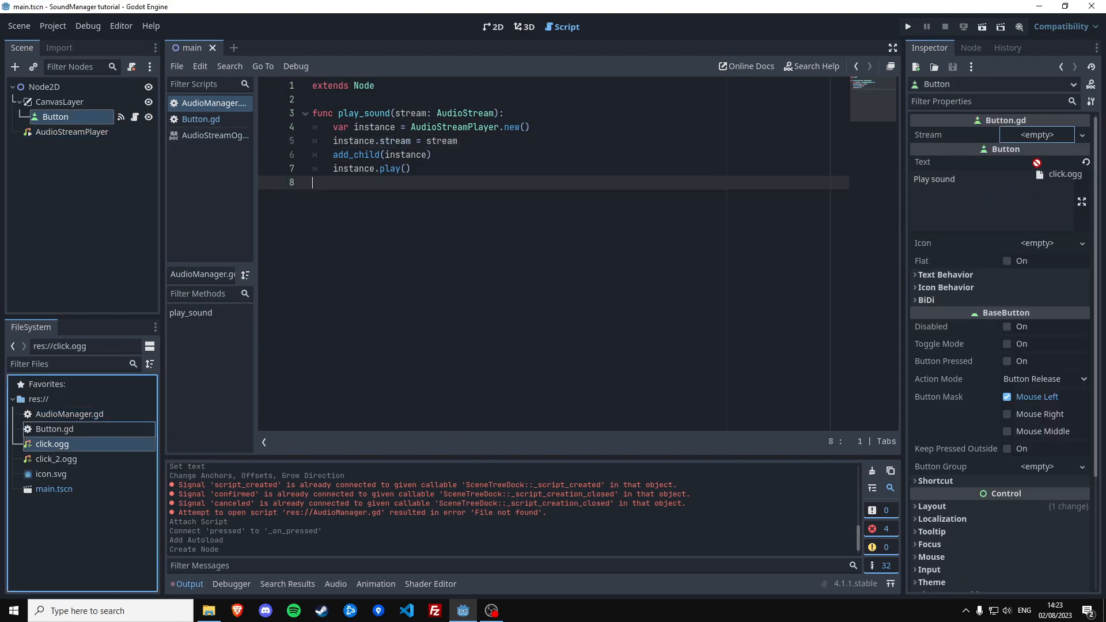
# Step: Assign click.ogg to the Button's Stream and run the project
pyautogui.click(907, 26)
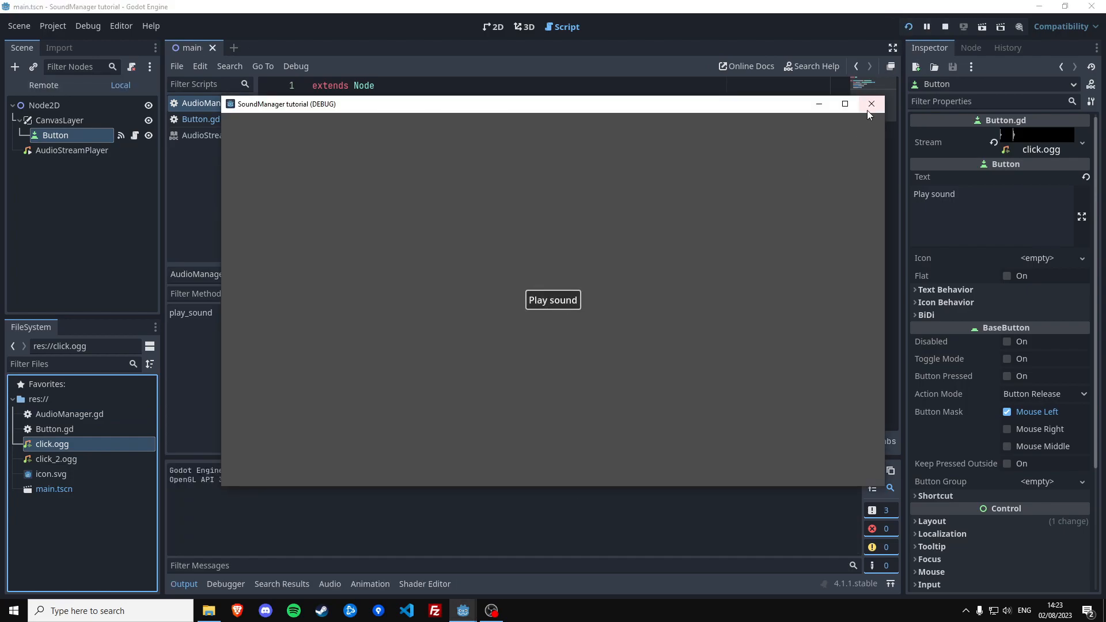
# Step: Inspect leftover AudioStreamPlayer nodes in the Remote tree, then begin a new instance line
pyautogui.click(871, 104)
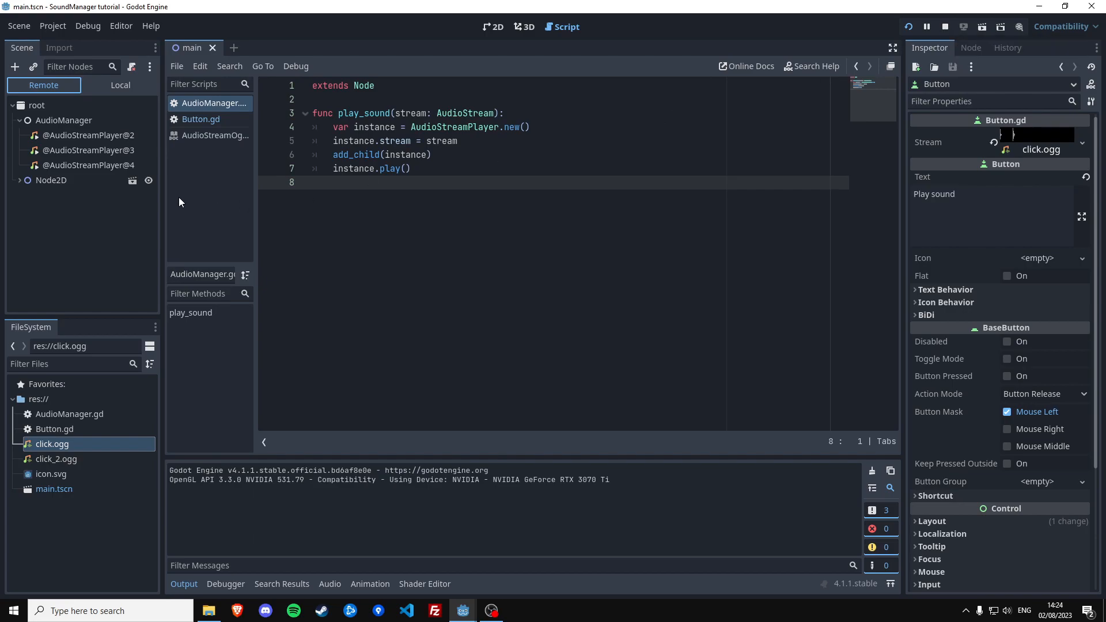
pyautogui.moveTo(90, 151)
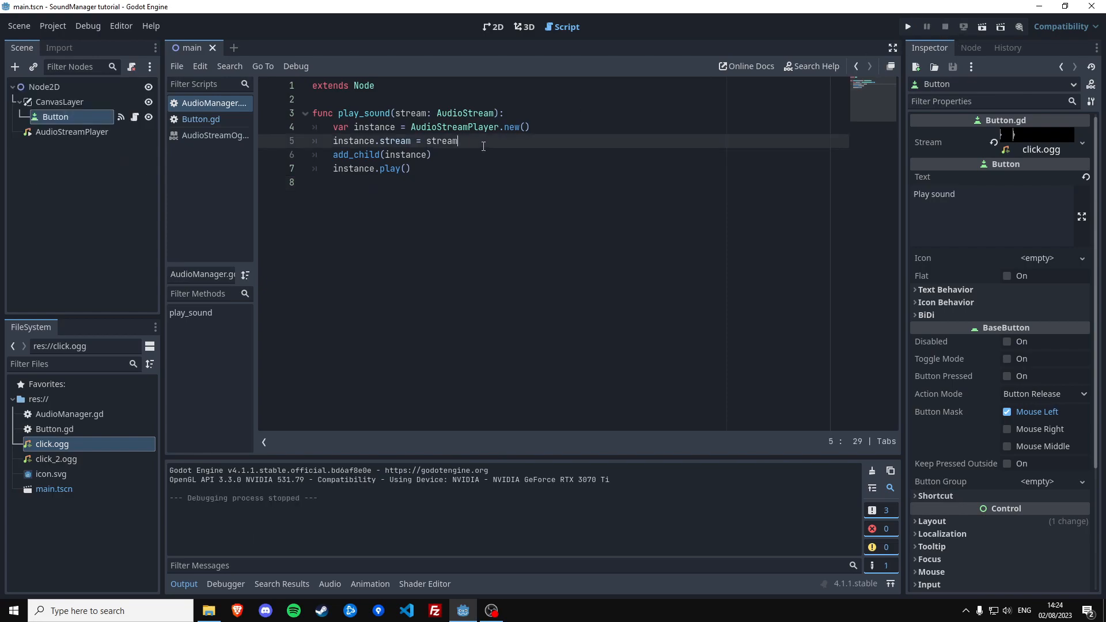
pyautogui.write('instance')
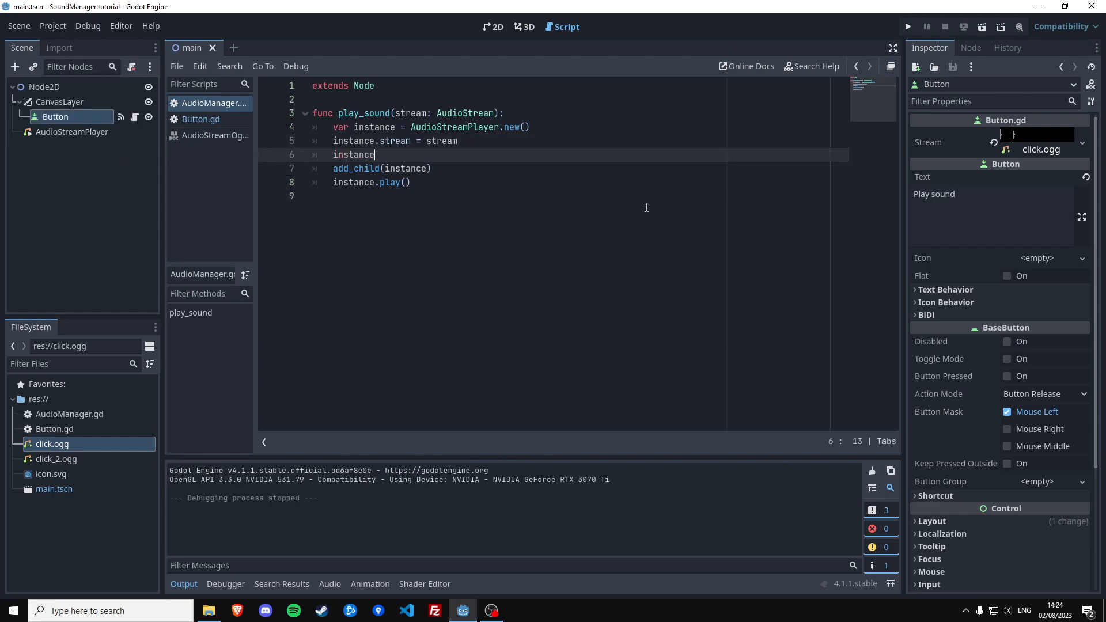
# Step: Start instance.finished.connect() and add func remove_node(instance: AudioStreamPlayer) calling queue_free()
pyautogui.write('.finished')
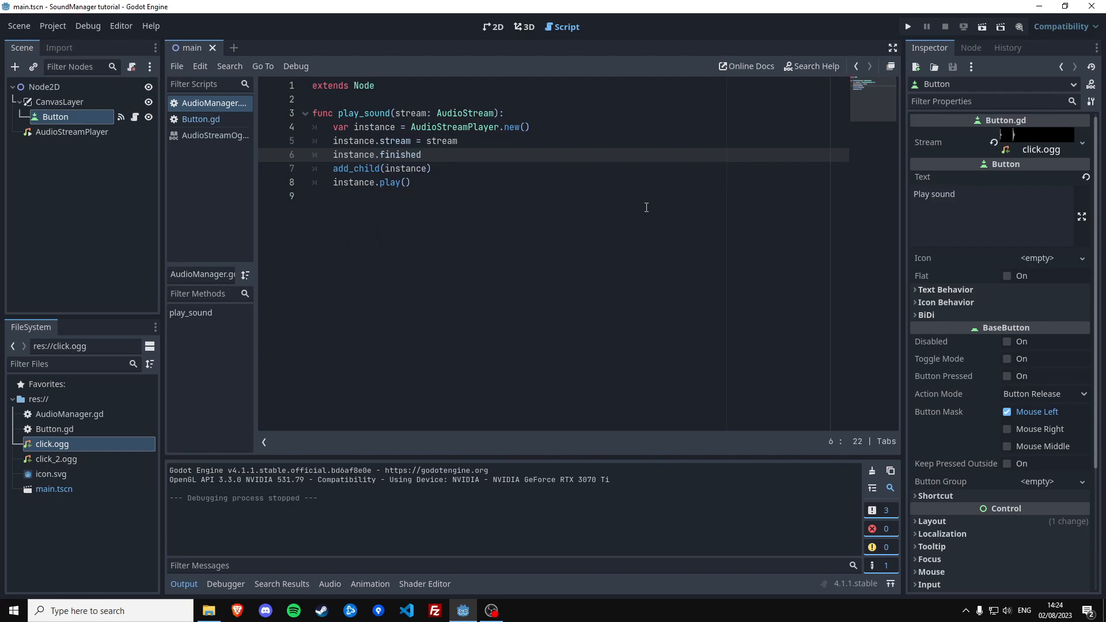
pyautogui.write('.connect(')
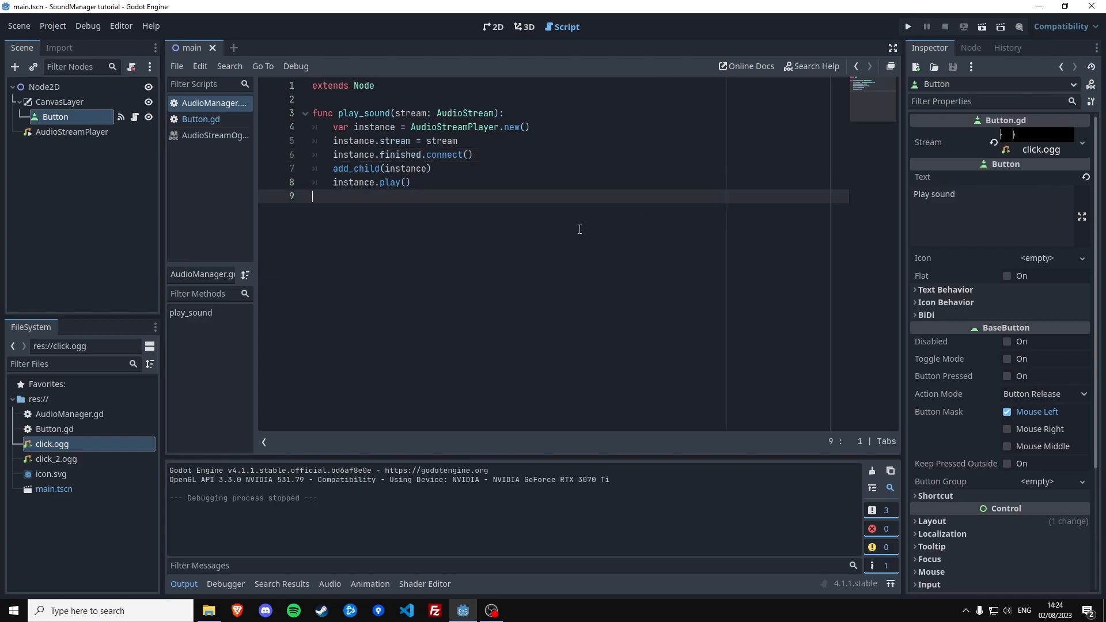
pyautogui.write('func remove_node')
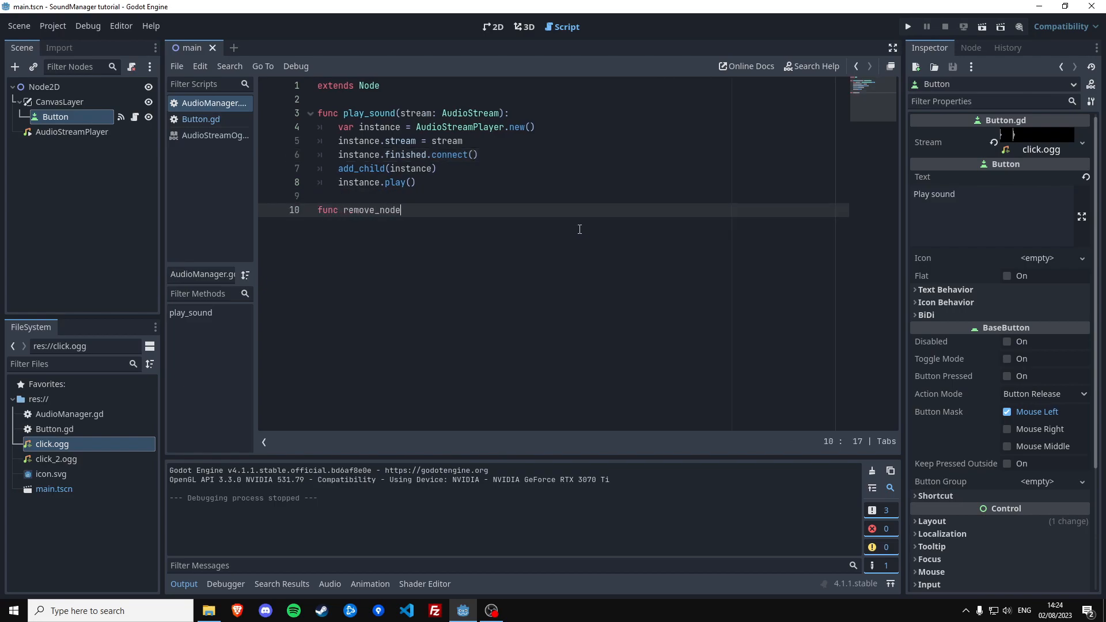
pyautogui.write('(node)')
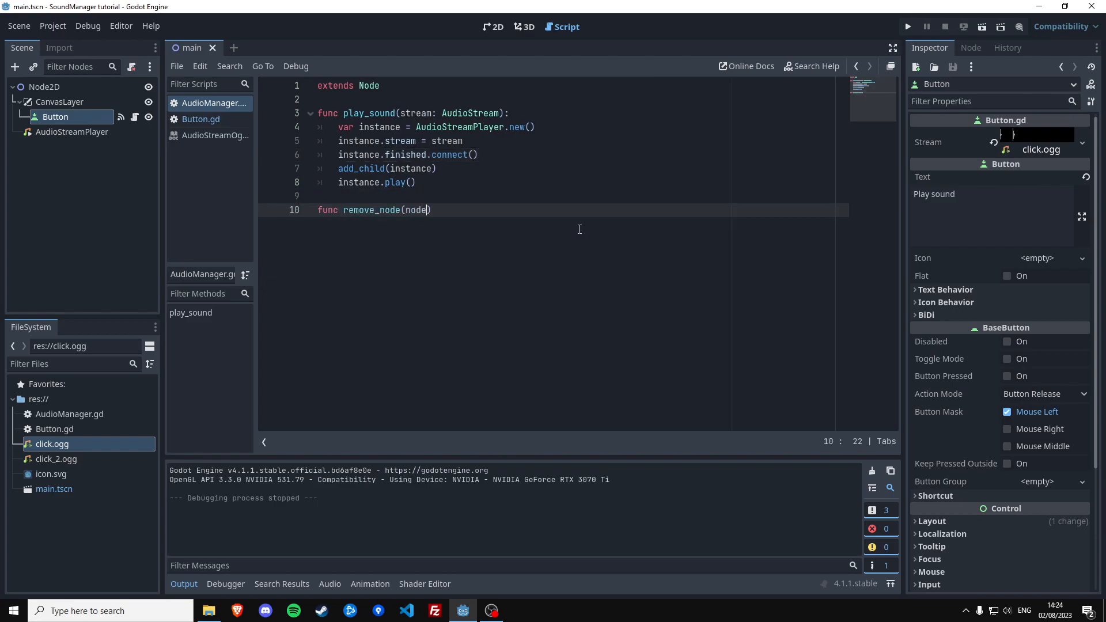
pyautogui.write('instance')
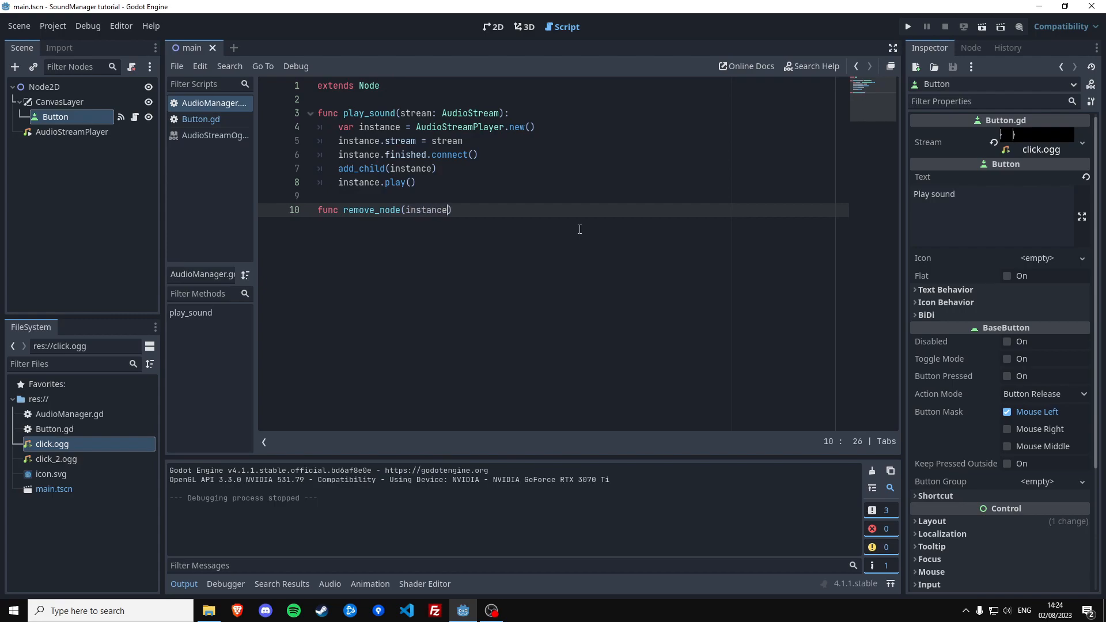
pyautogui.write(': AudioStreamPlayer')
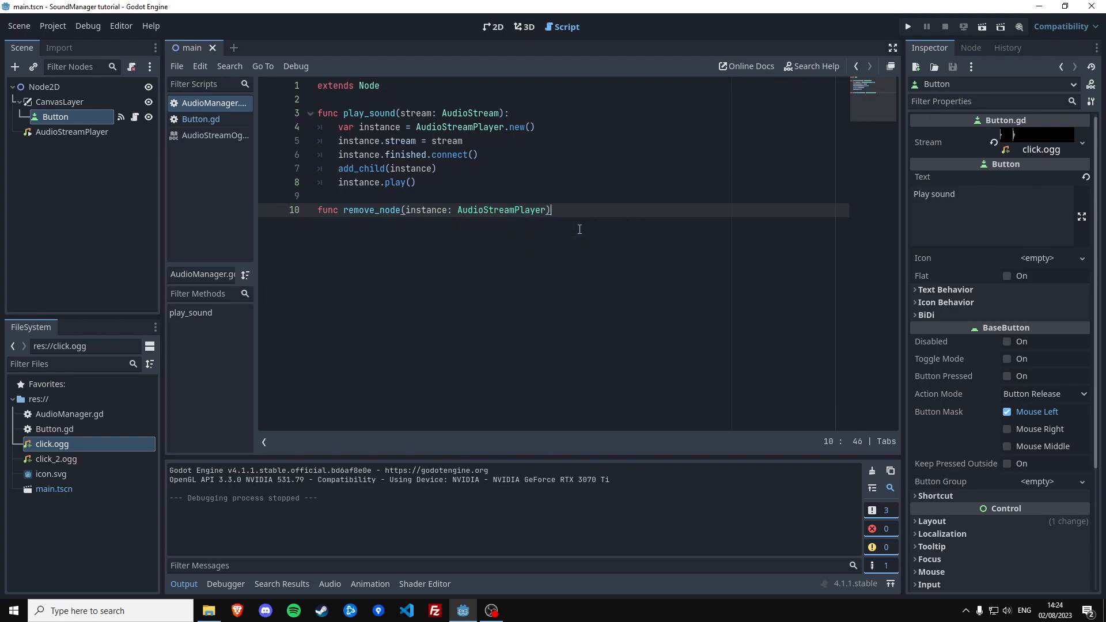
pyautogui.write(':')
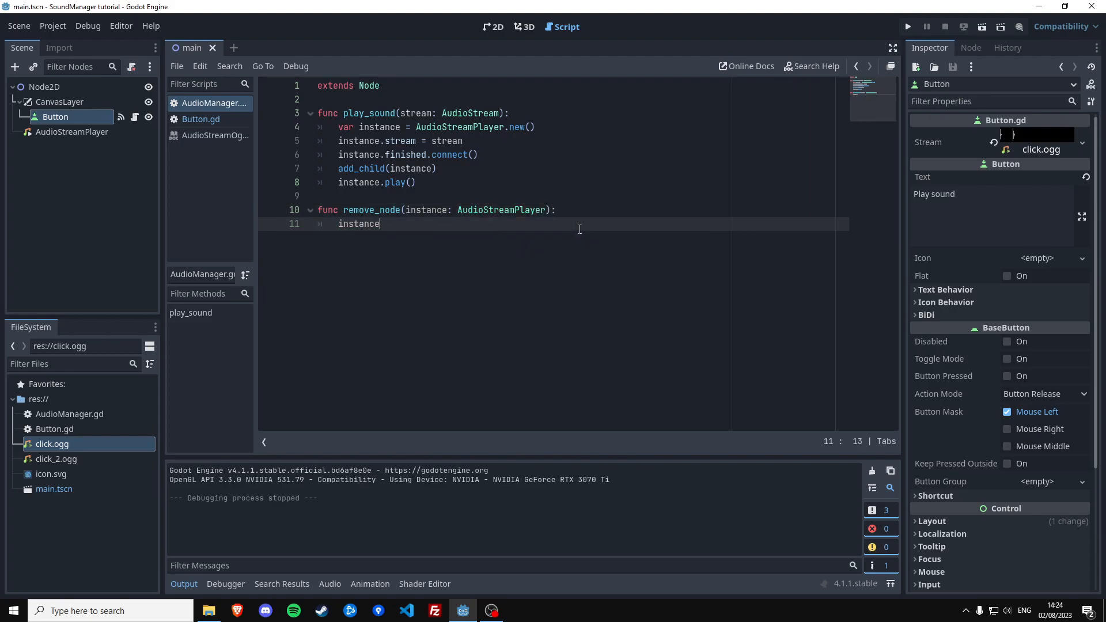
pyautogui.write('.queue_free(')
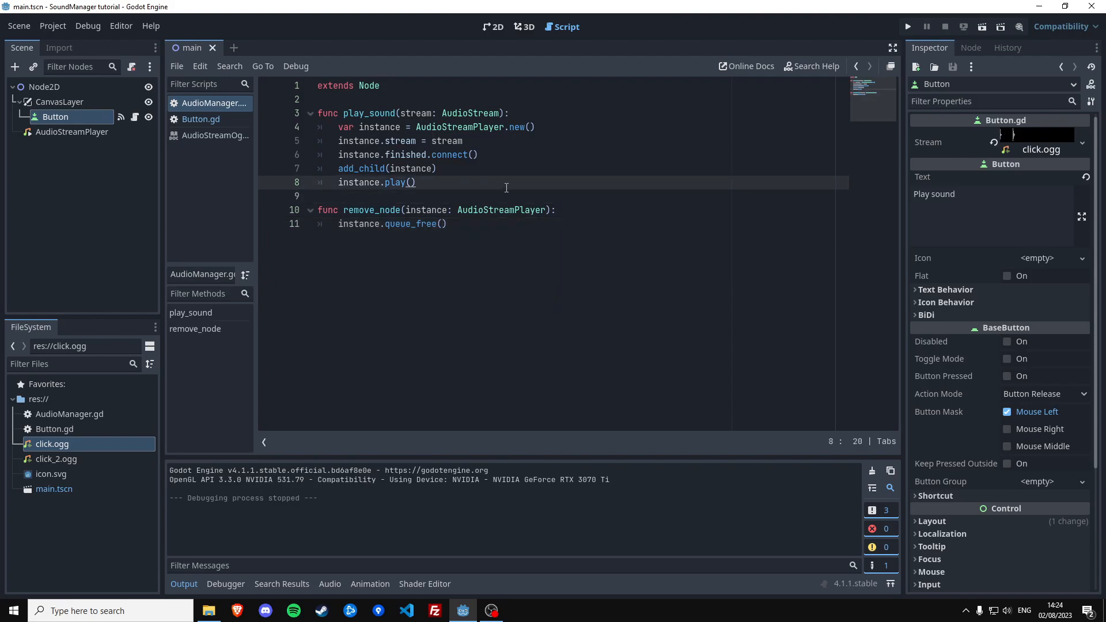
# Step: Complete the finished connection with remove_node.bind(instance)
pyautogui.click(474, 154)
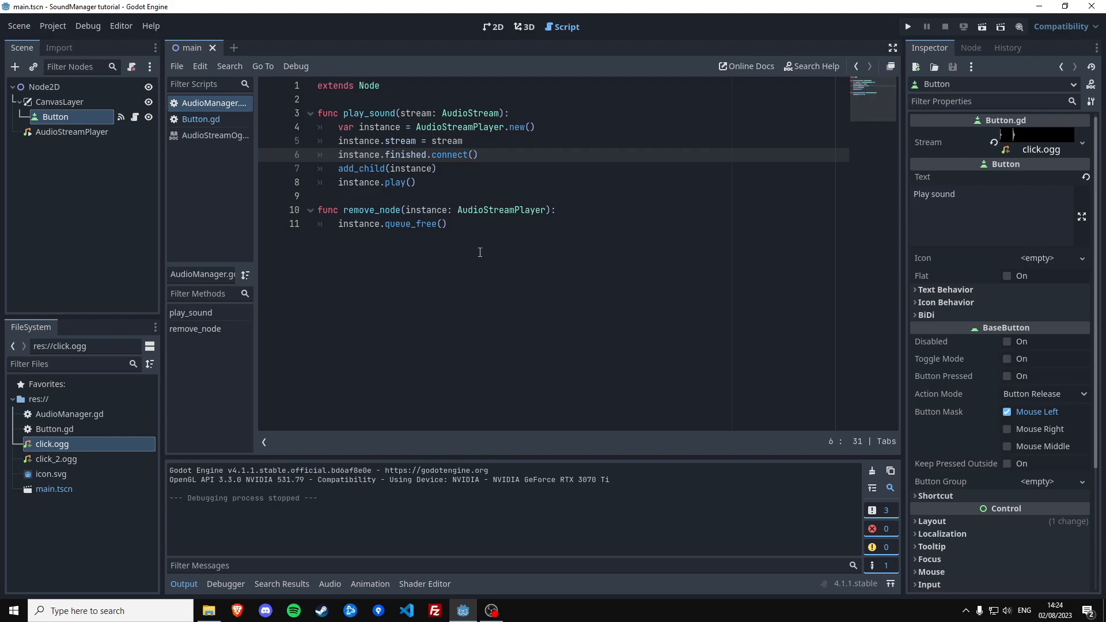
pyautogui.write('remove_node')
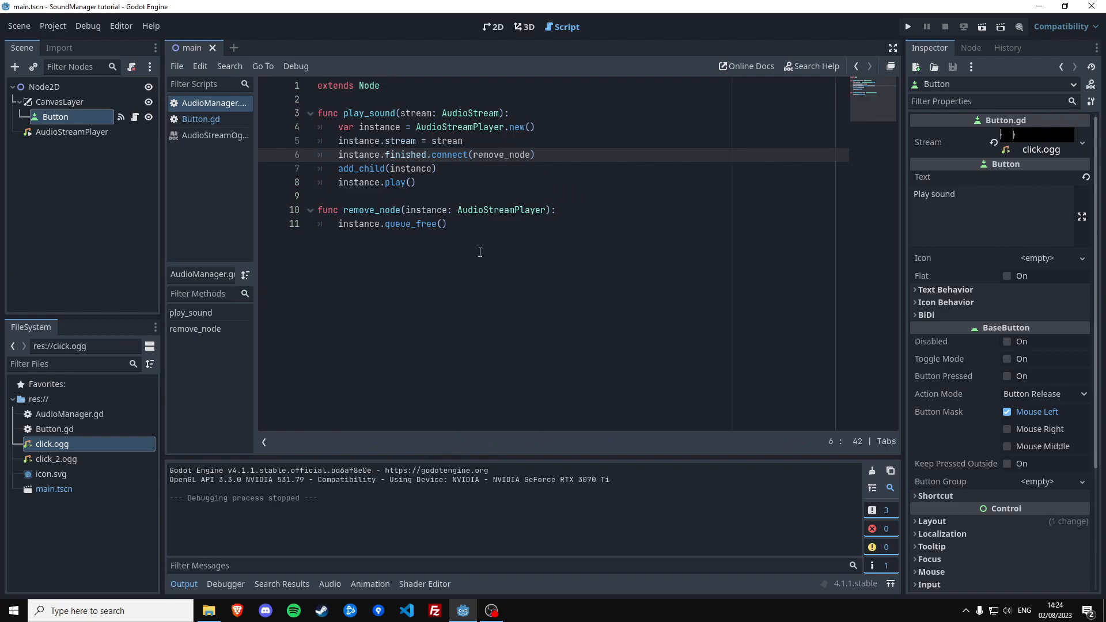
pyautogui.write('.bind(instance')
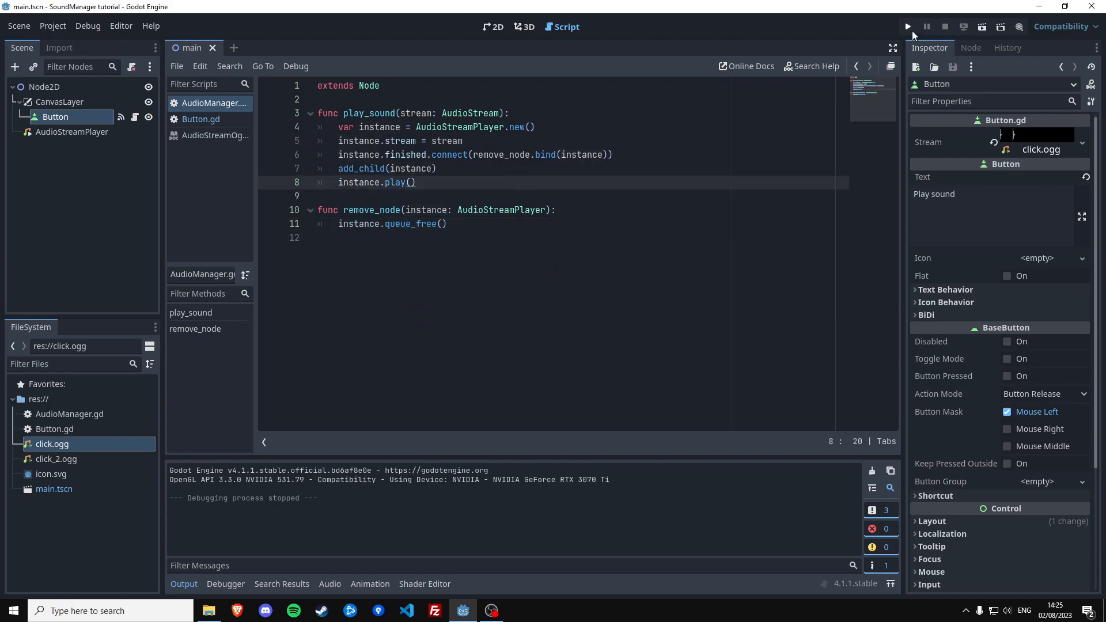
# Step: Run the game, play the click sound, and check the Remote tree for leftover AudioStreamPlayers
pyautogui.click(908, 27)
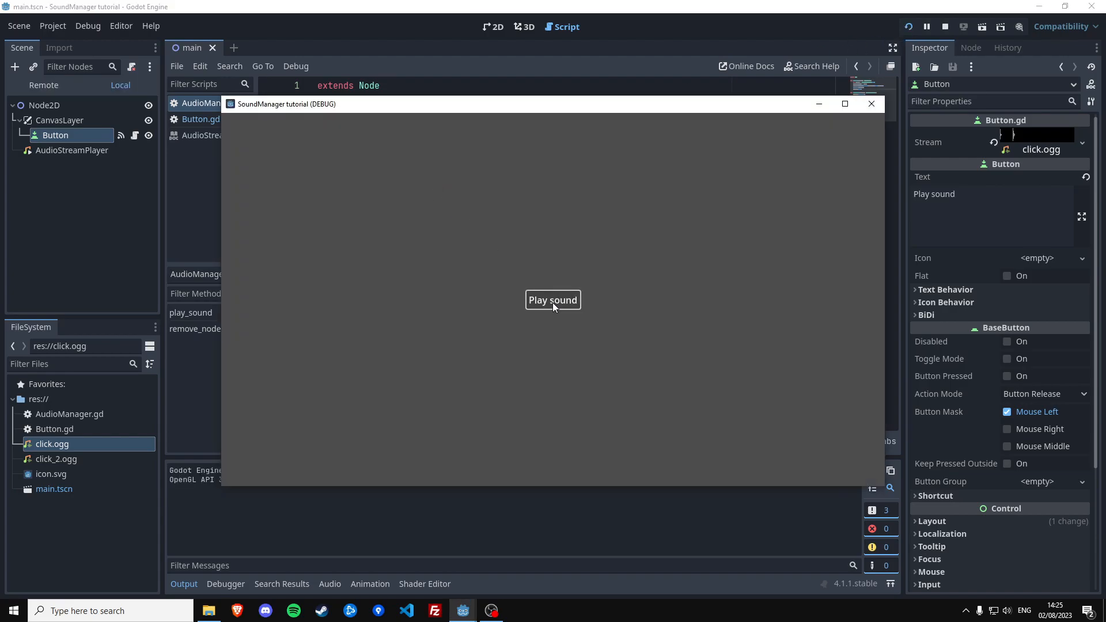
pyautogui.click(871, 104)
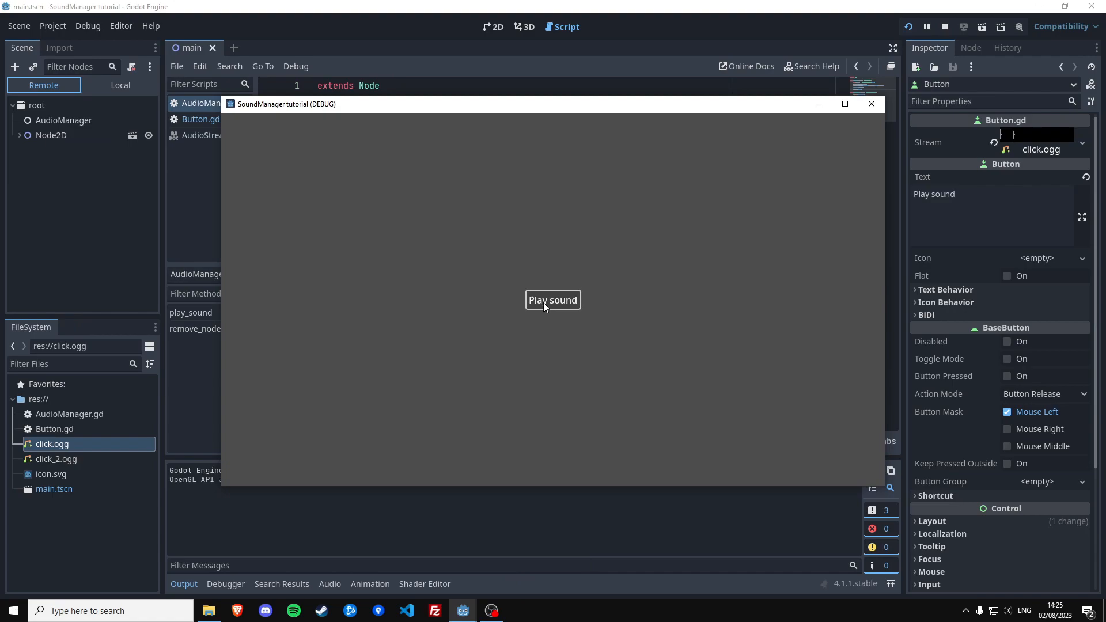
pyautogui.click(552, 300)
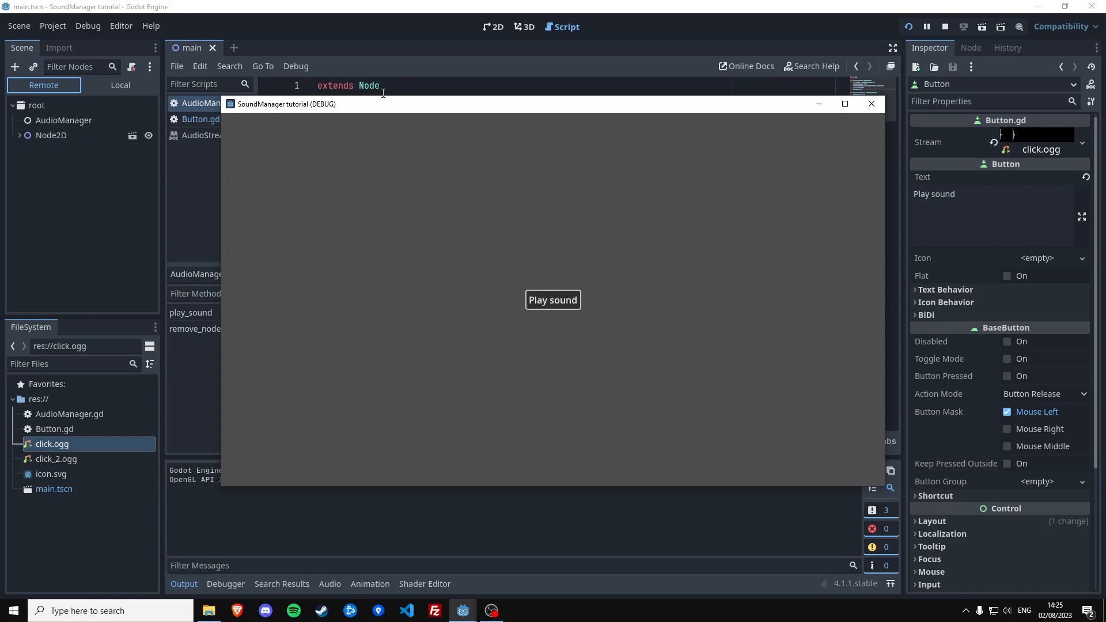
pyautogui.click(871, 104)
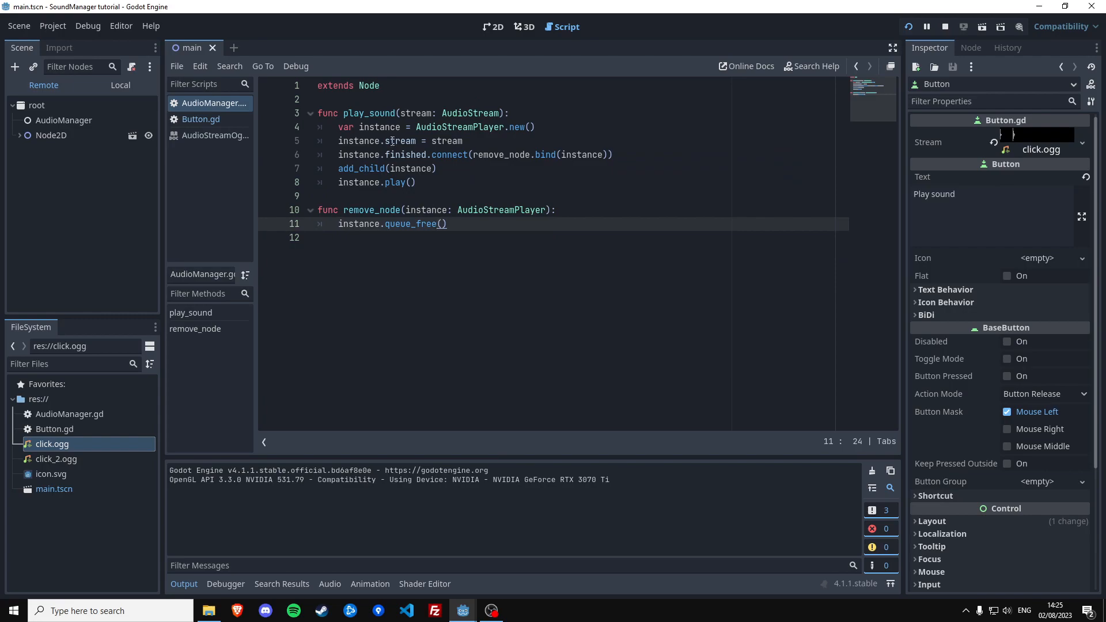
pyautogui.doubleClick(470, 112)
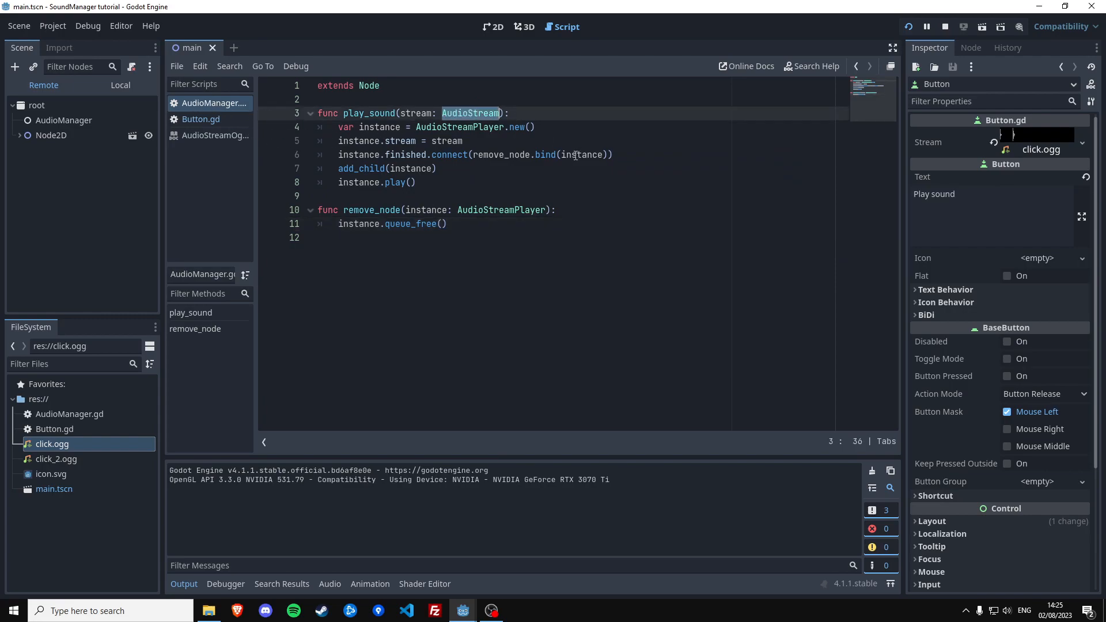
pyautogui.moveTo(201, 119)
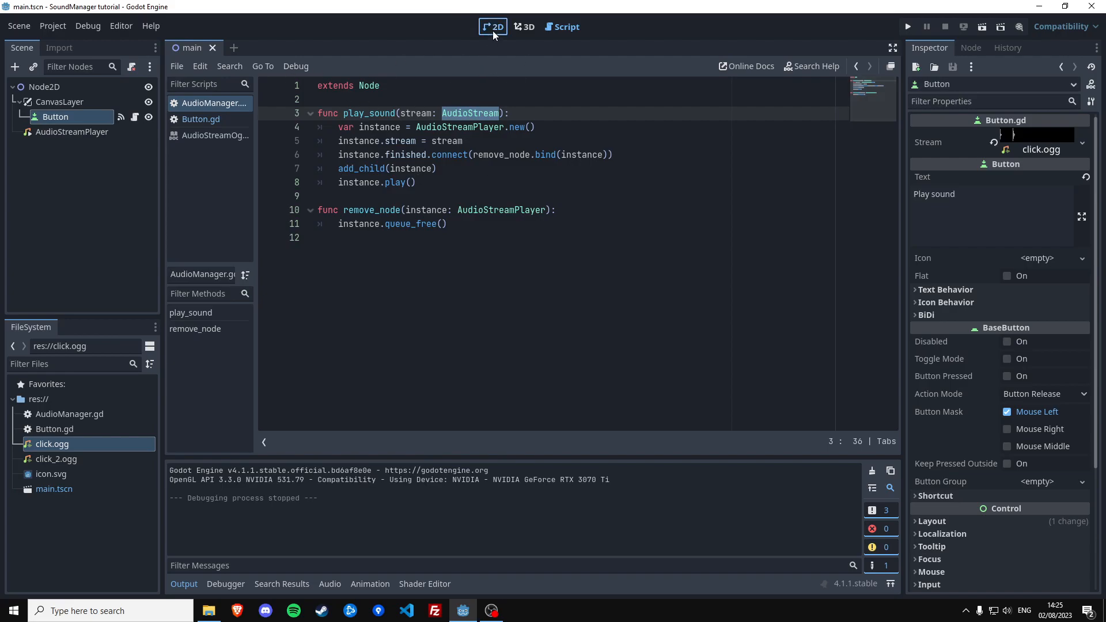
# Step: Add a CanvasLayer Button labelled 'Play random sound' below the first, attaching Button.gd
pyautogui.click(493, 27)
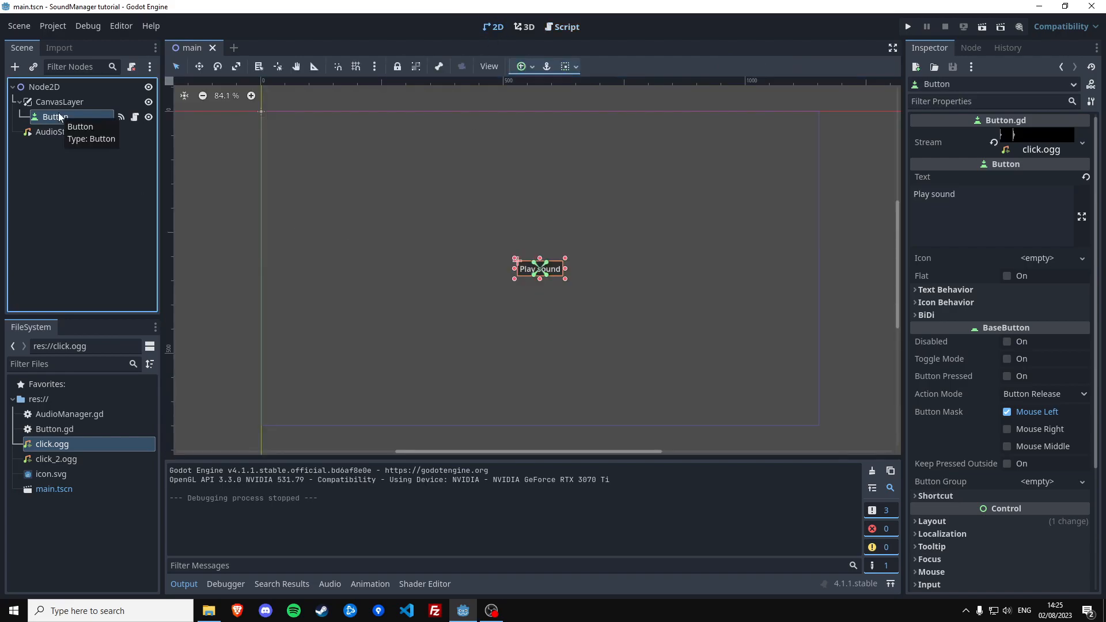
pyautogui.write('audio')
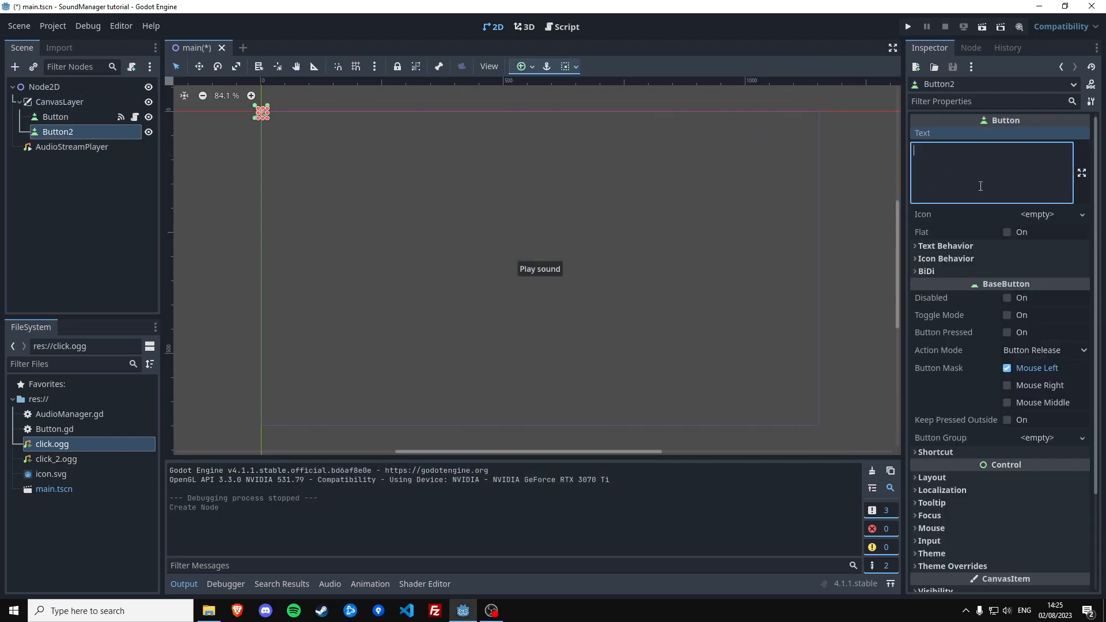
pyautogui.write('Play random sound')
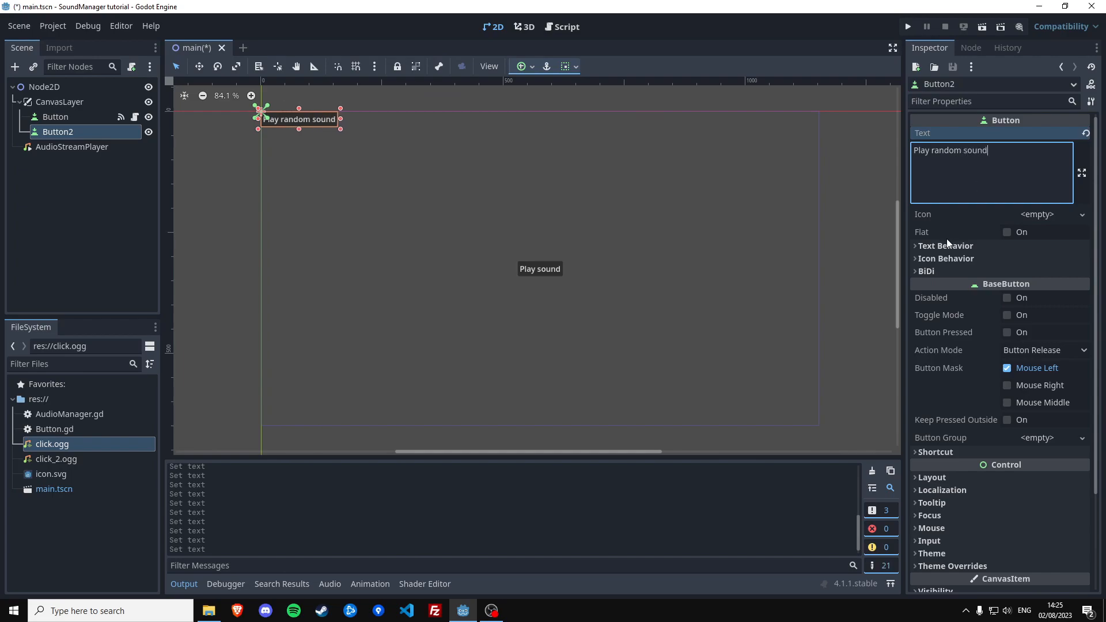
pyautogui.click(521, 67)
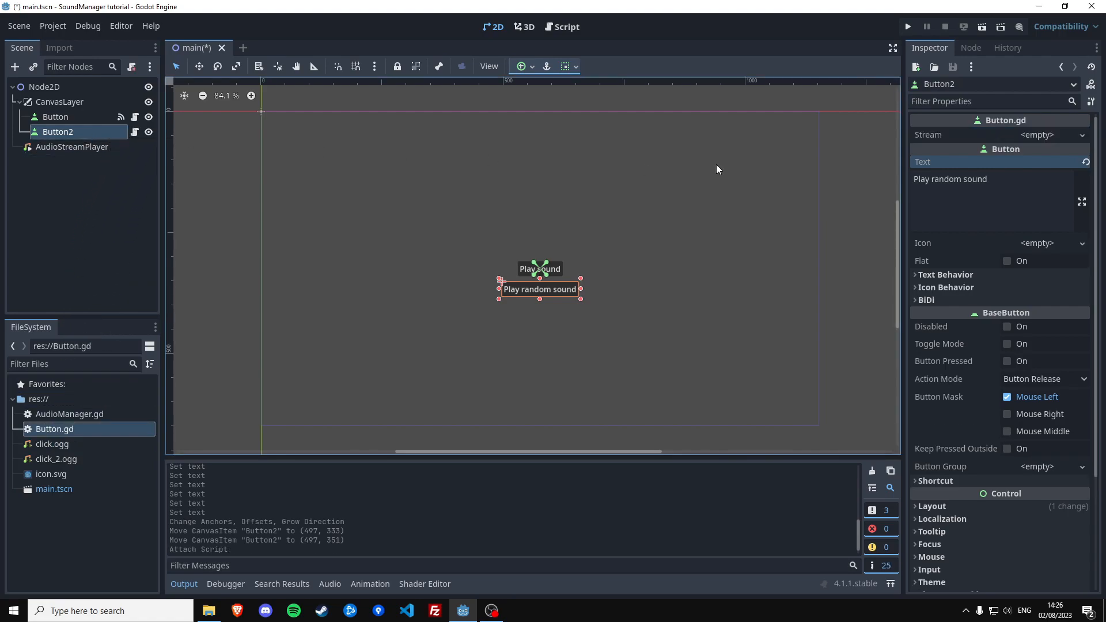
# Step: Make the button's stream a new AudioStreamRandomizer with click.ogg, click_2.ogg and another playback mode
pyautogui.click(1081, 135)
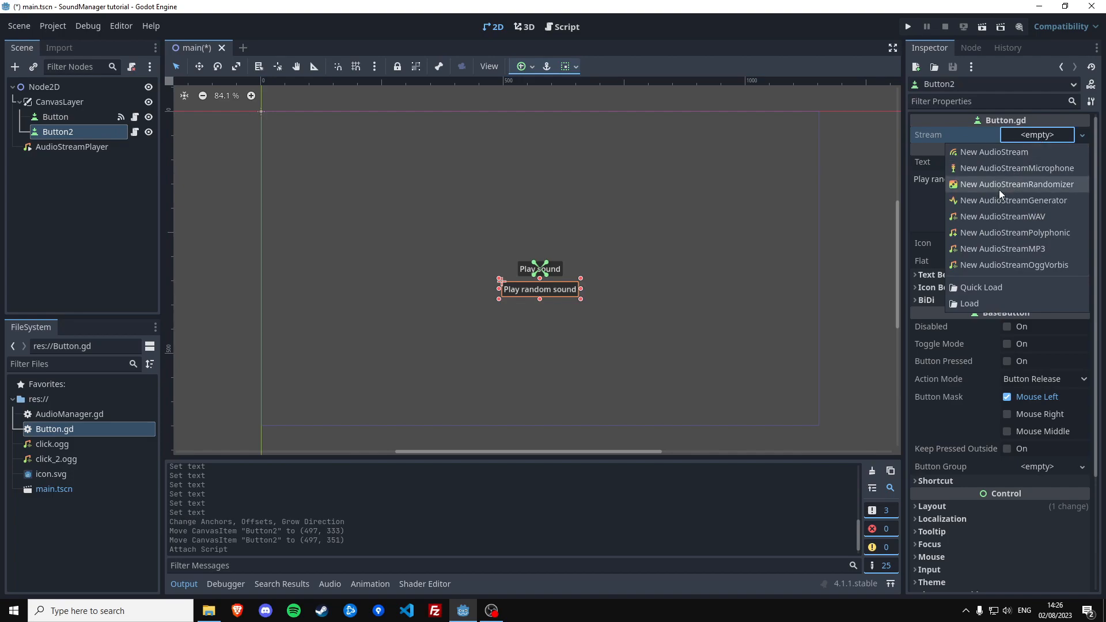
pyautogui.click(1016, 183)
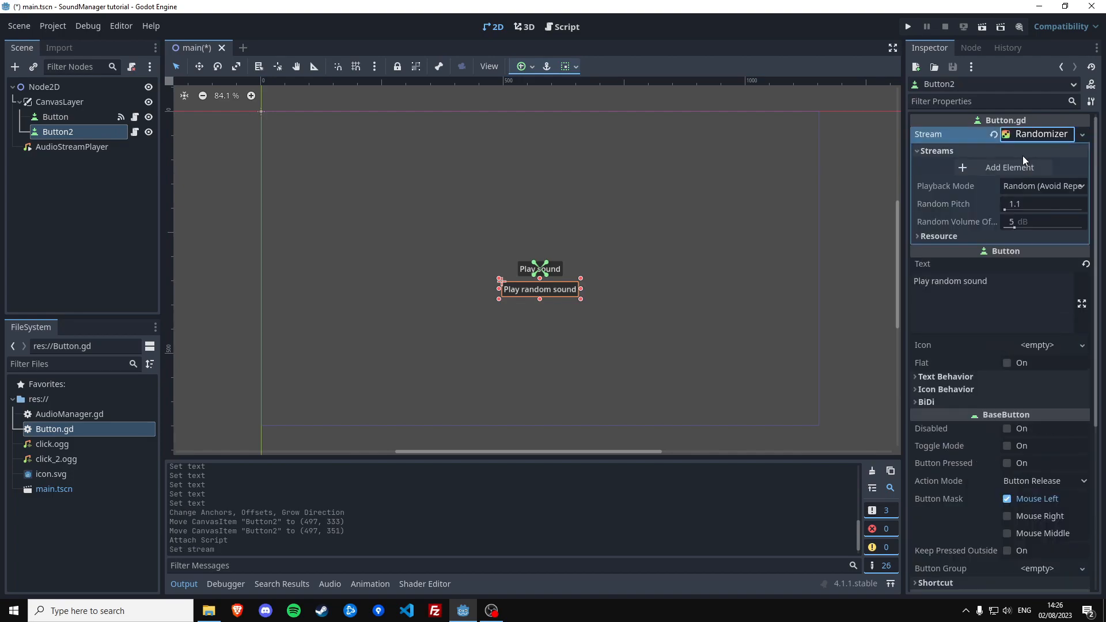
pyautogui.click(1010, 167)
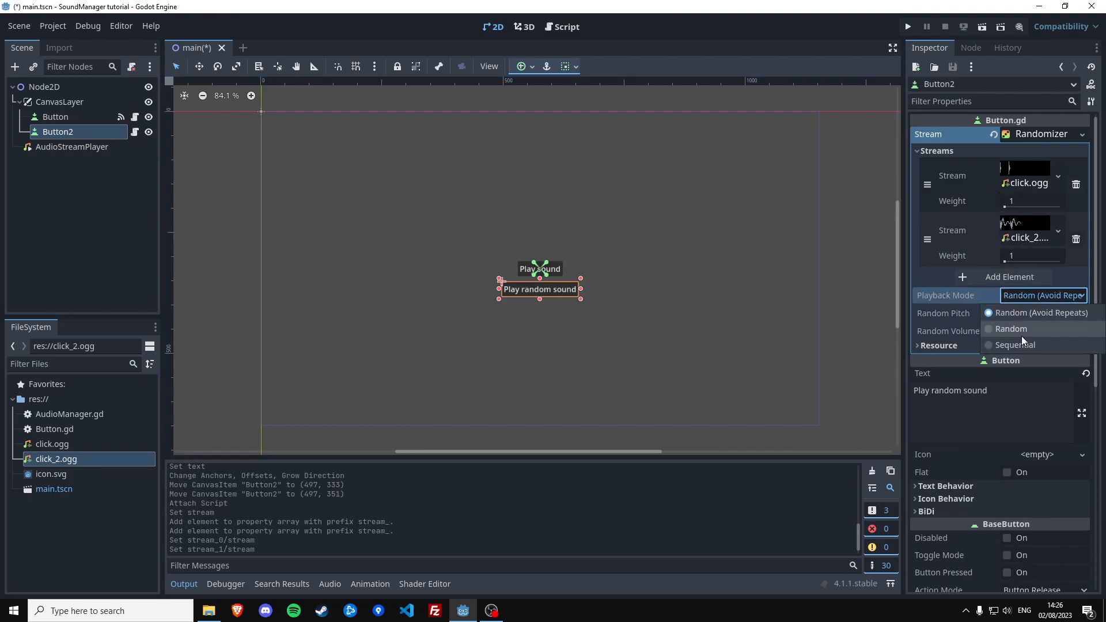
pyautogui.click(1009, 329)
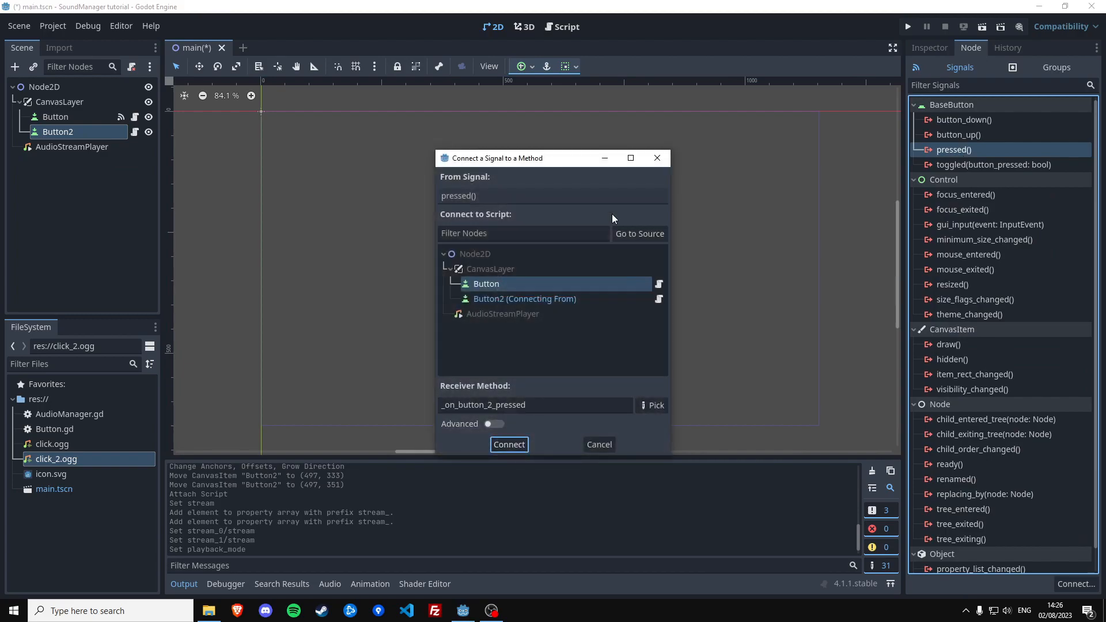
# Step: Connect Button2's pressed signal to _on_pressed, save the scene, and run the project
pyautogui.click(508, 444)
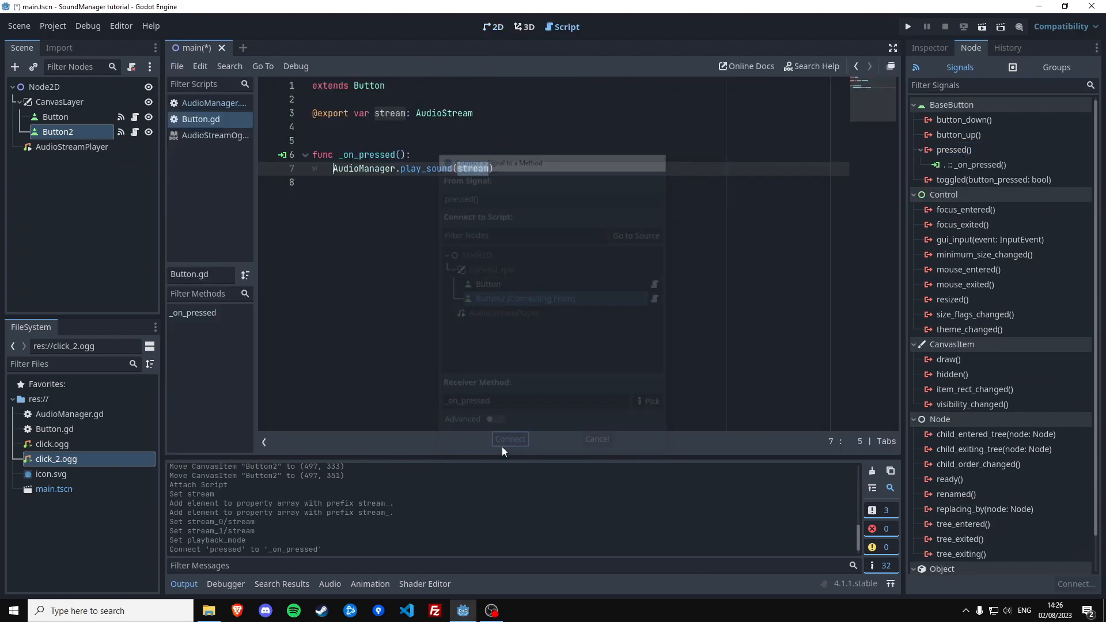
pyautogui.click(508, 437)
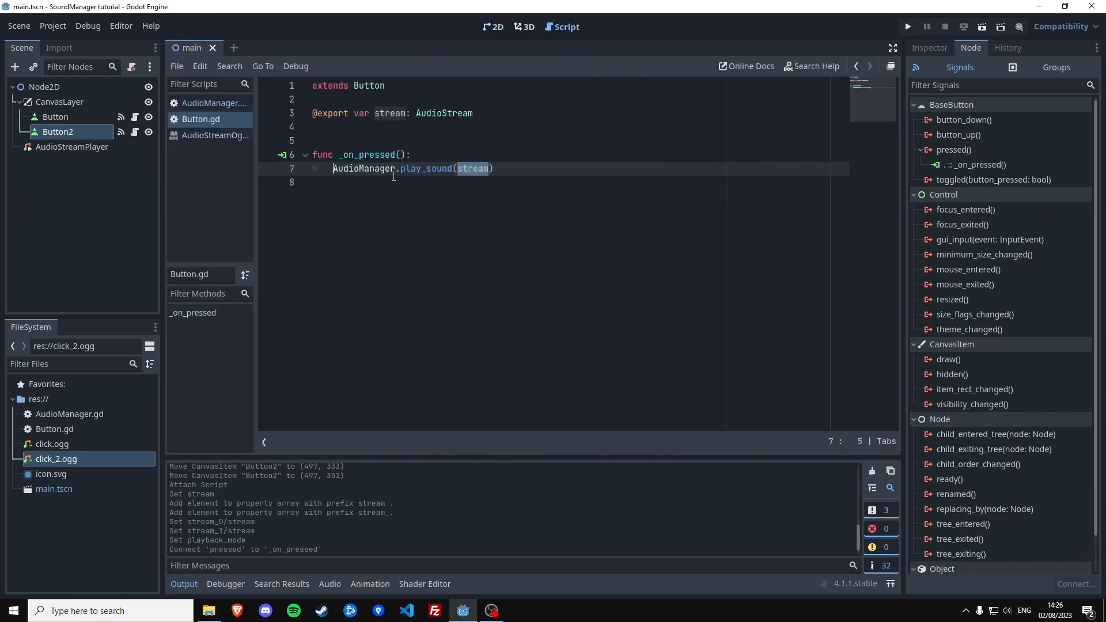
pyautogui.moveTo(908, 26)
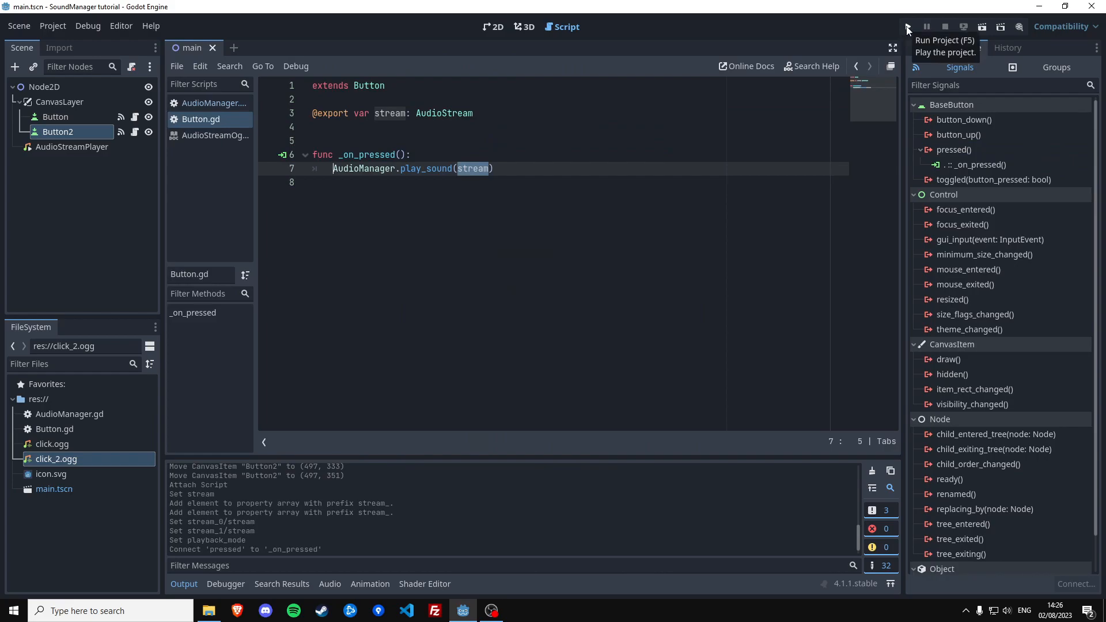
pyautogui.click(908, 28)
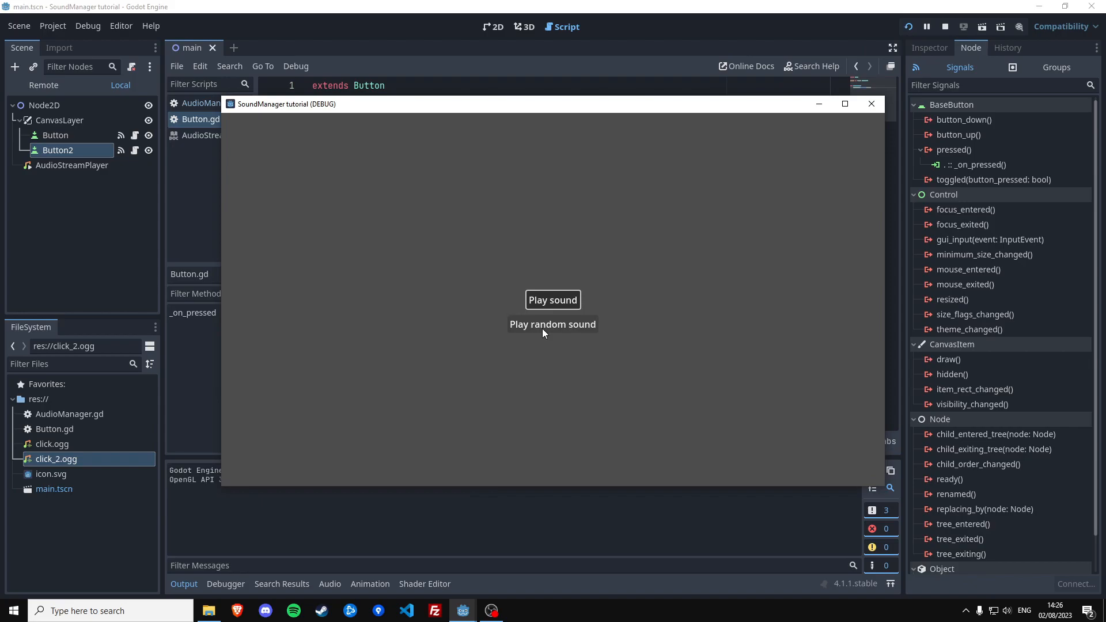
pyautogui.click(552, 323)
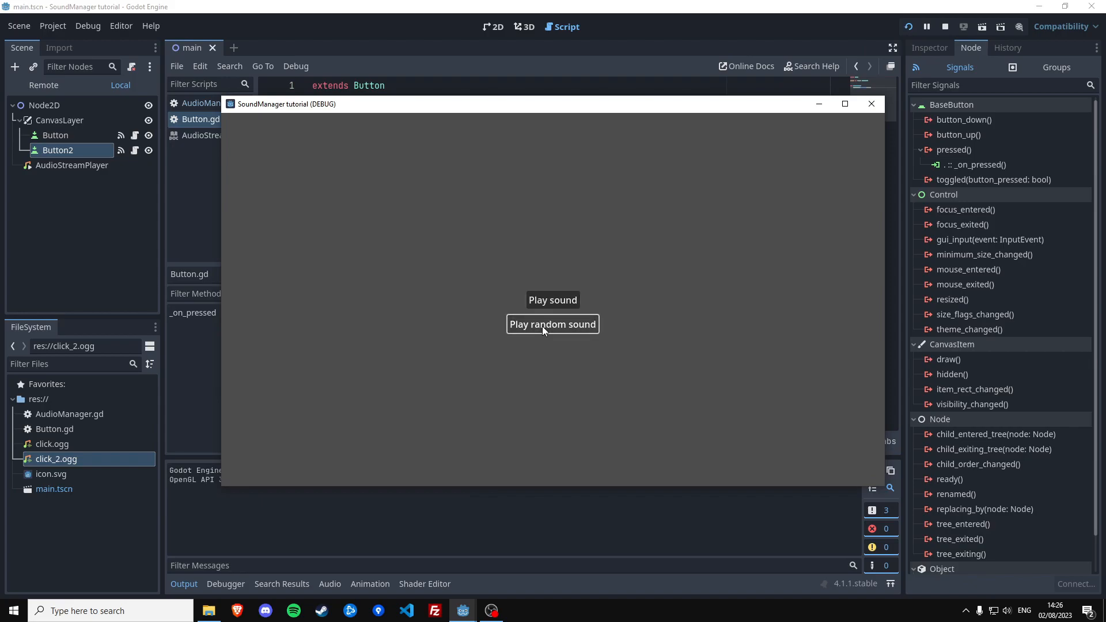
pyautogui.click(553, 324)
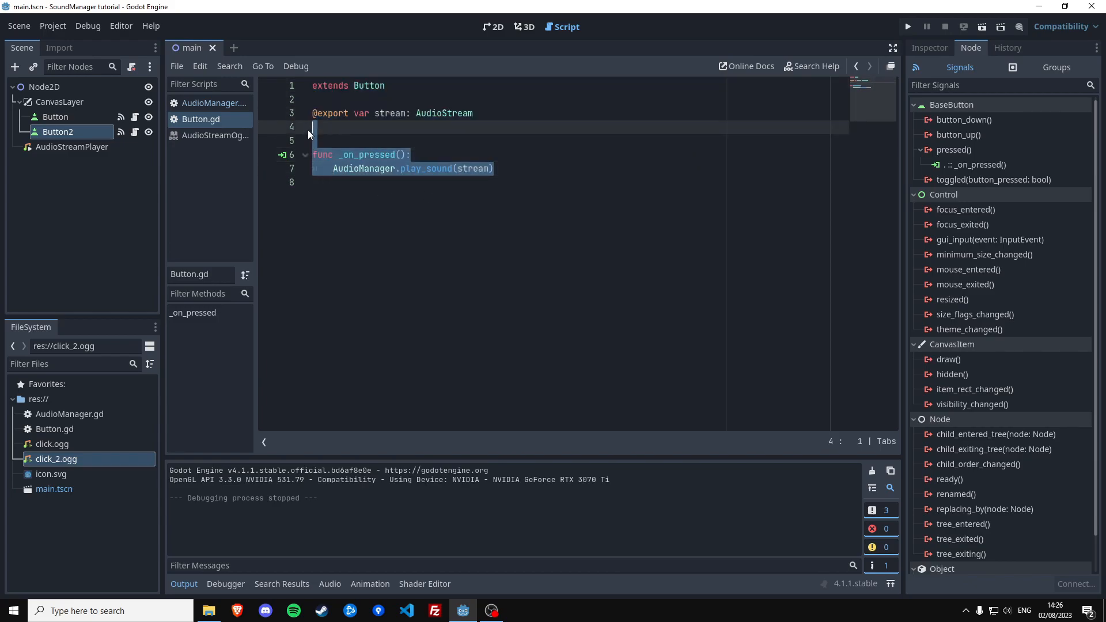
pyautogui.click(420, 168)
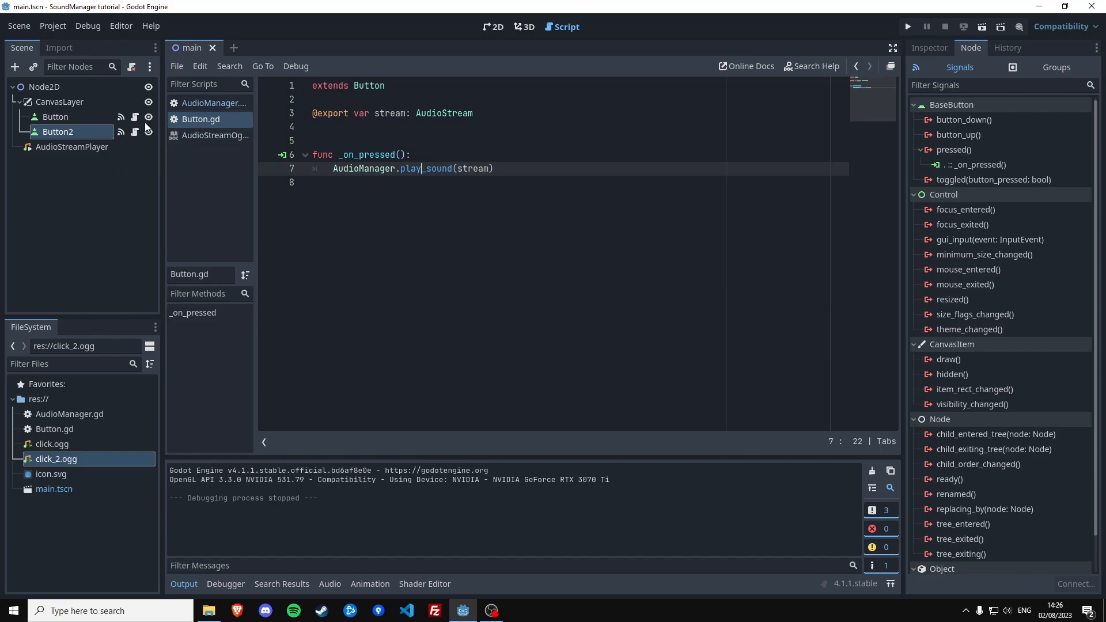
pyautogui.moveTo(72, 147)
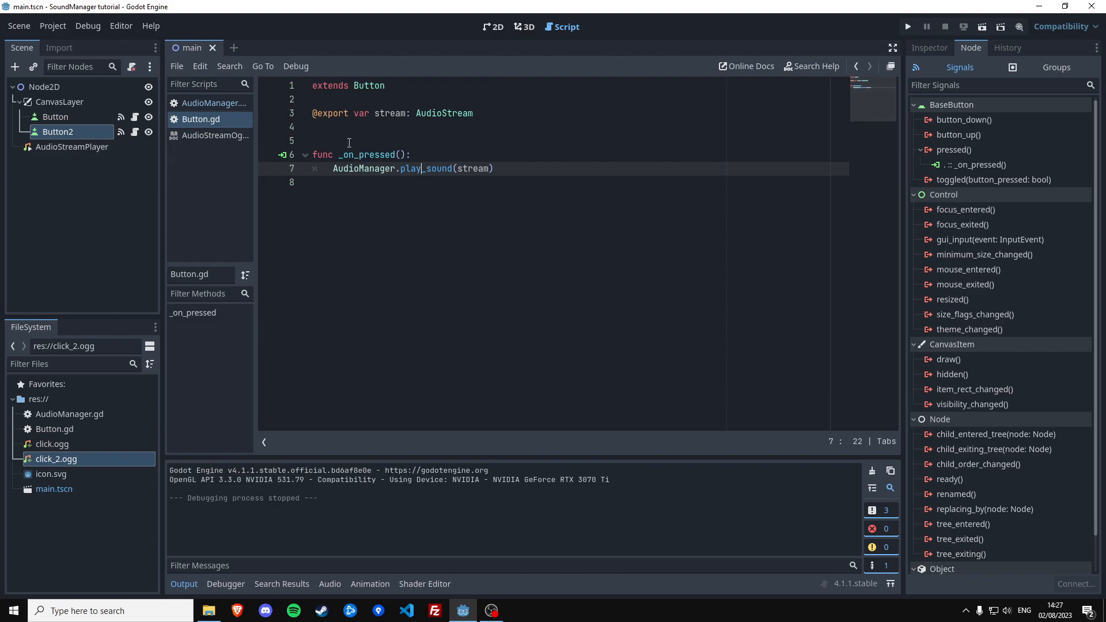
pyautogui.moveTo(930, 66)
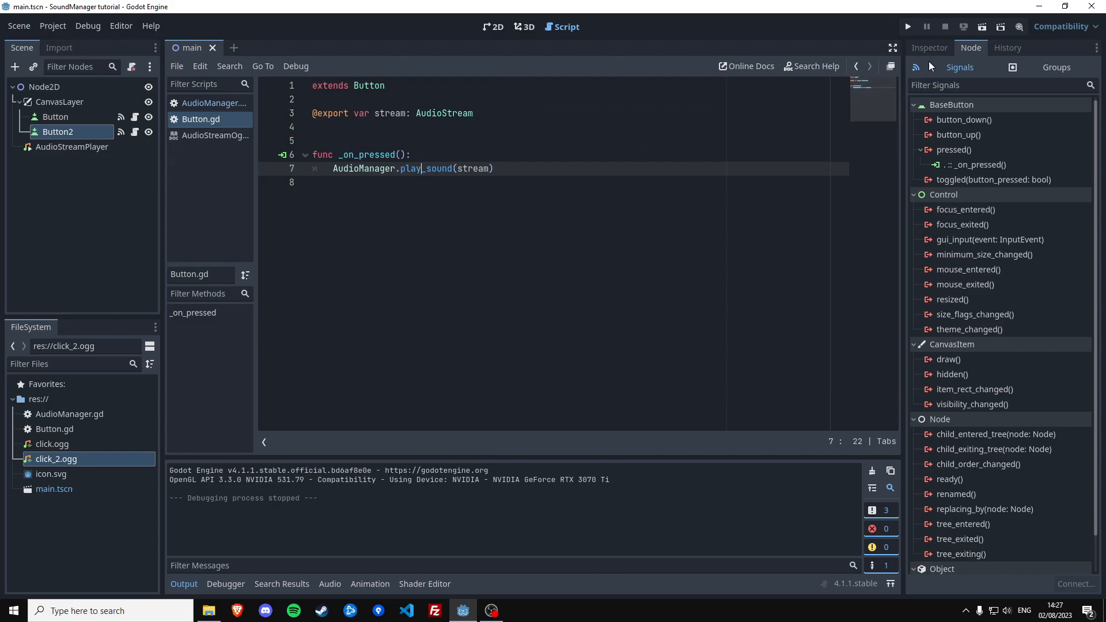
pyautogui.moveTo(907, 26)
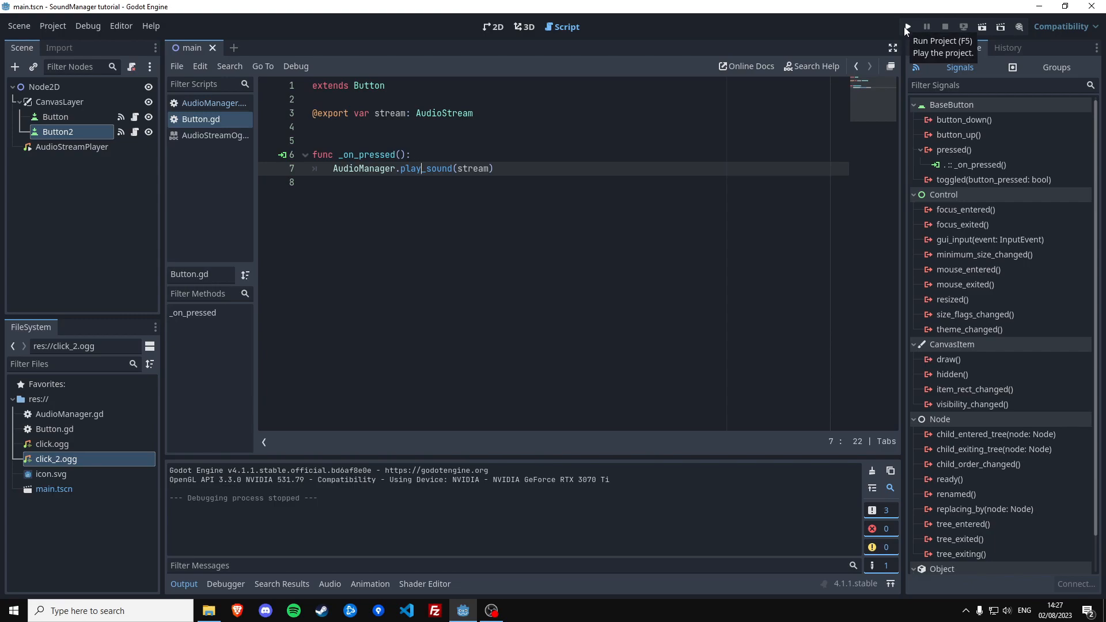